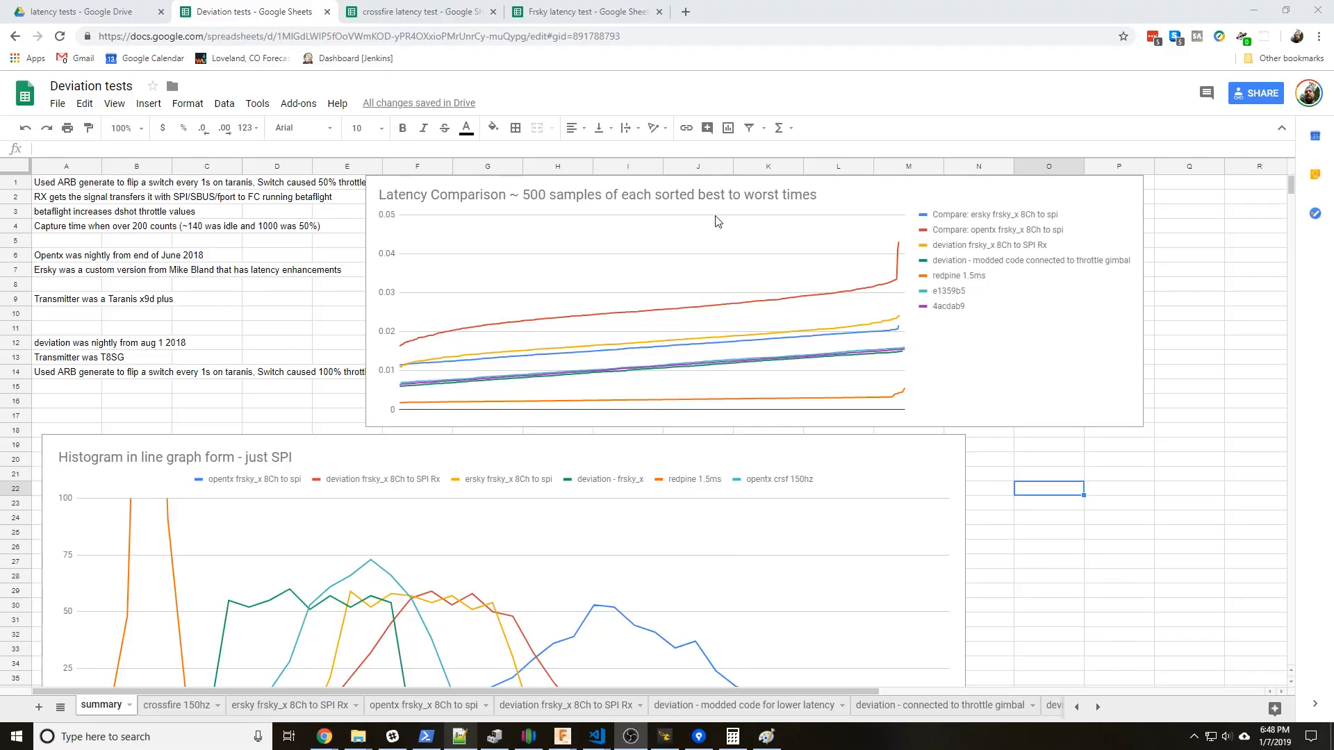
Scroll down to select the 'just SPI' histogram line graph, then on to the Frsky histogram.
scroll("down", 3)
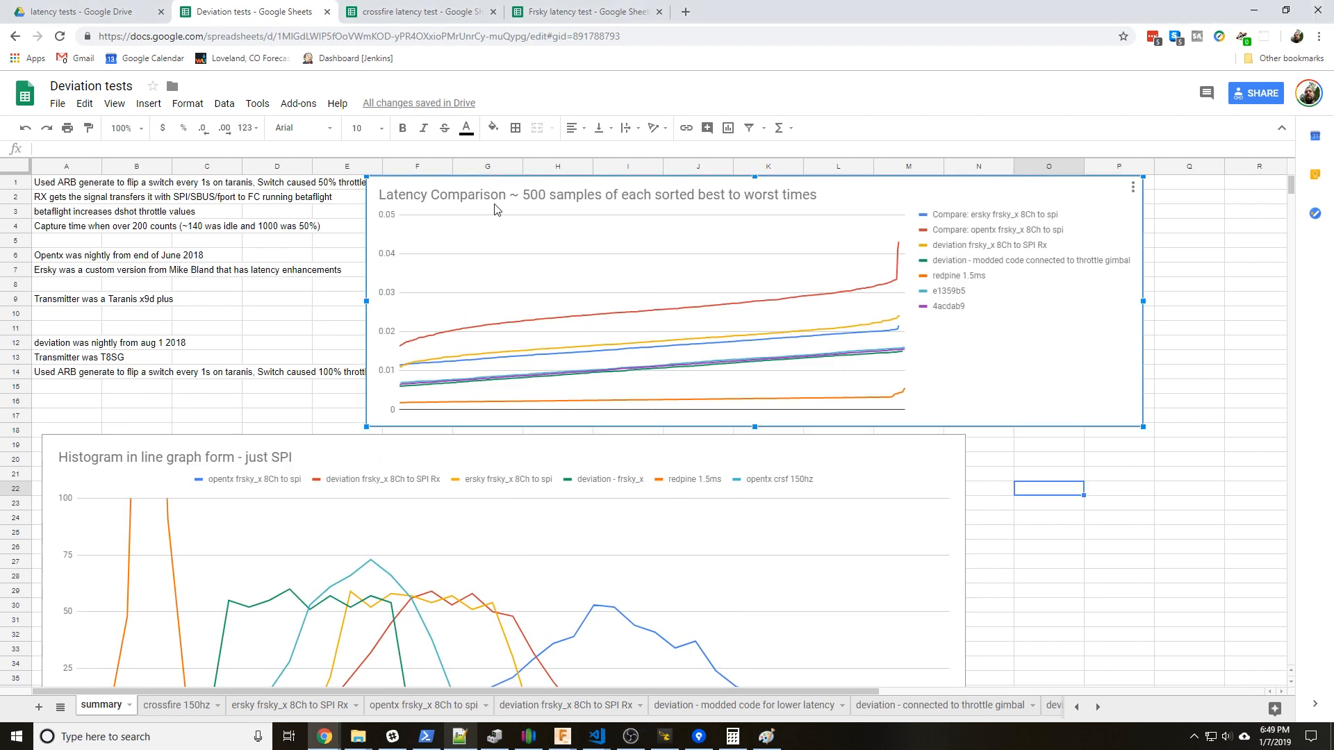
mouse_move(531, 197)
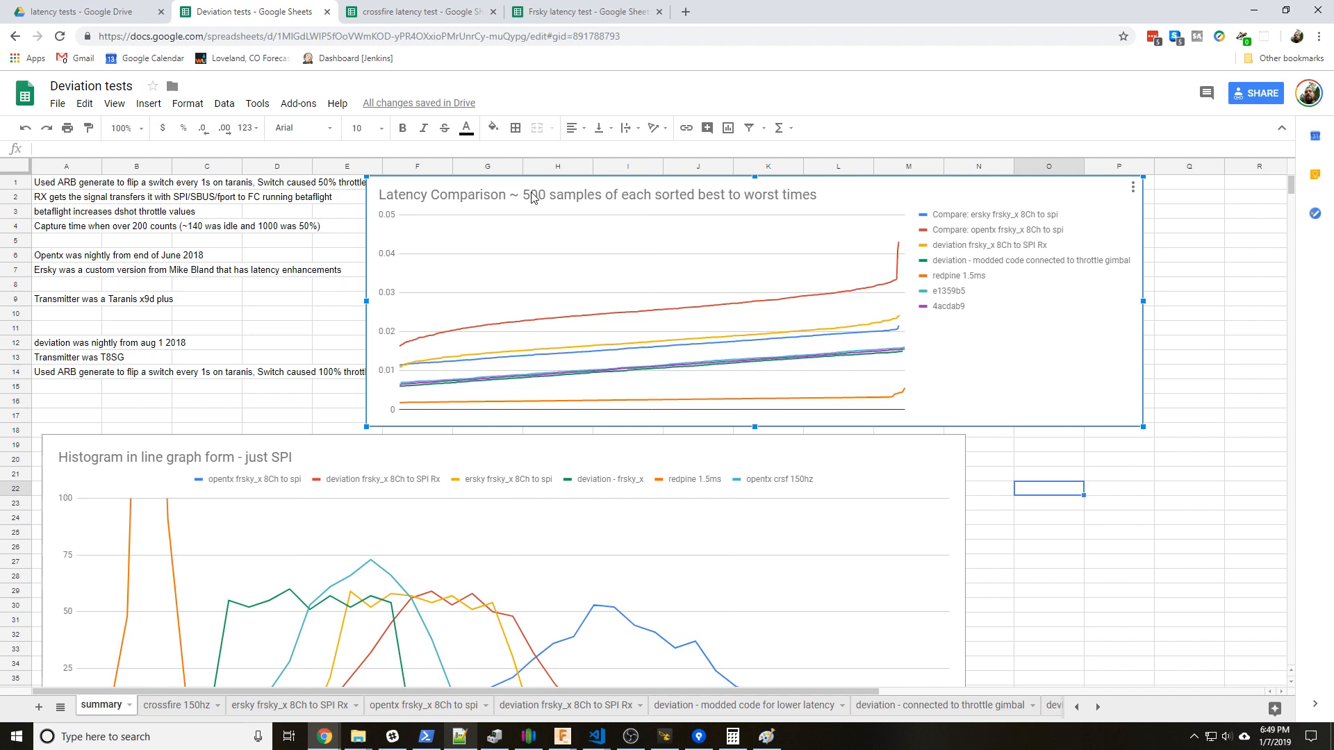
mouse_move(435, 338)
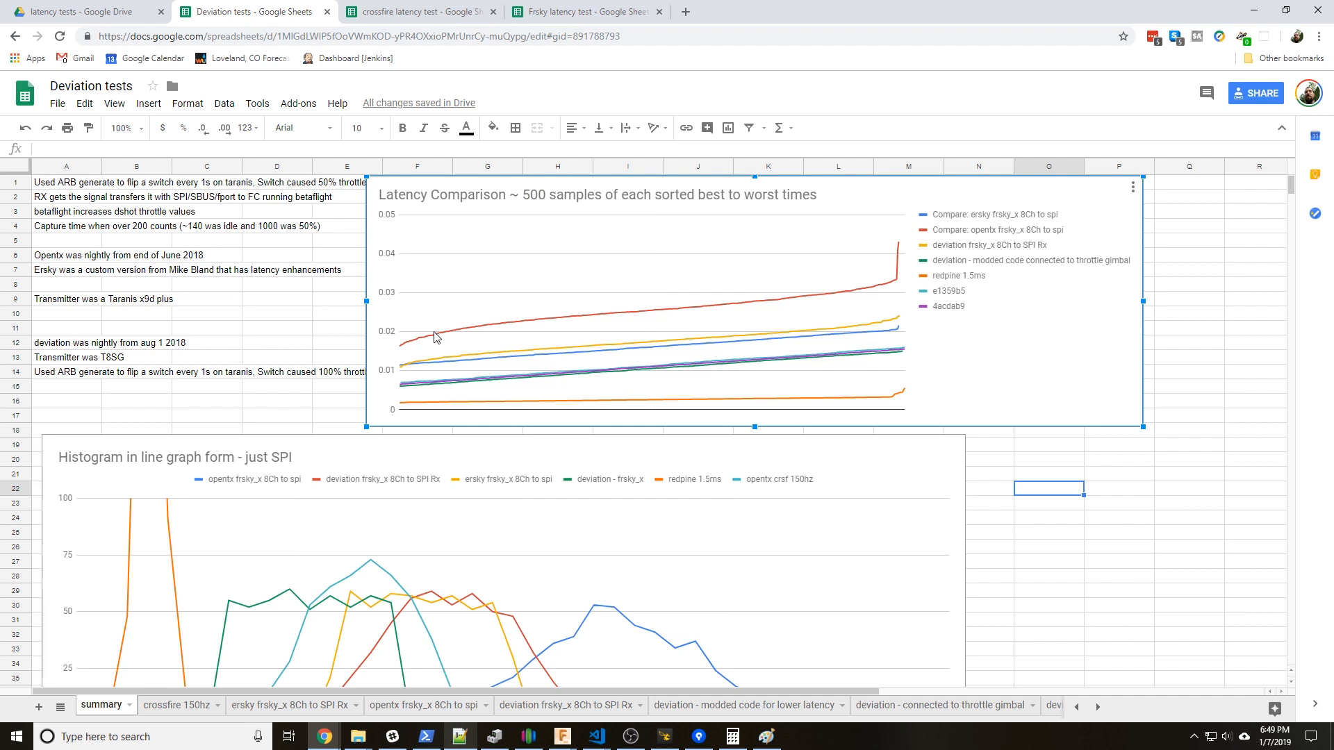
mouse_move(865, 258)
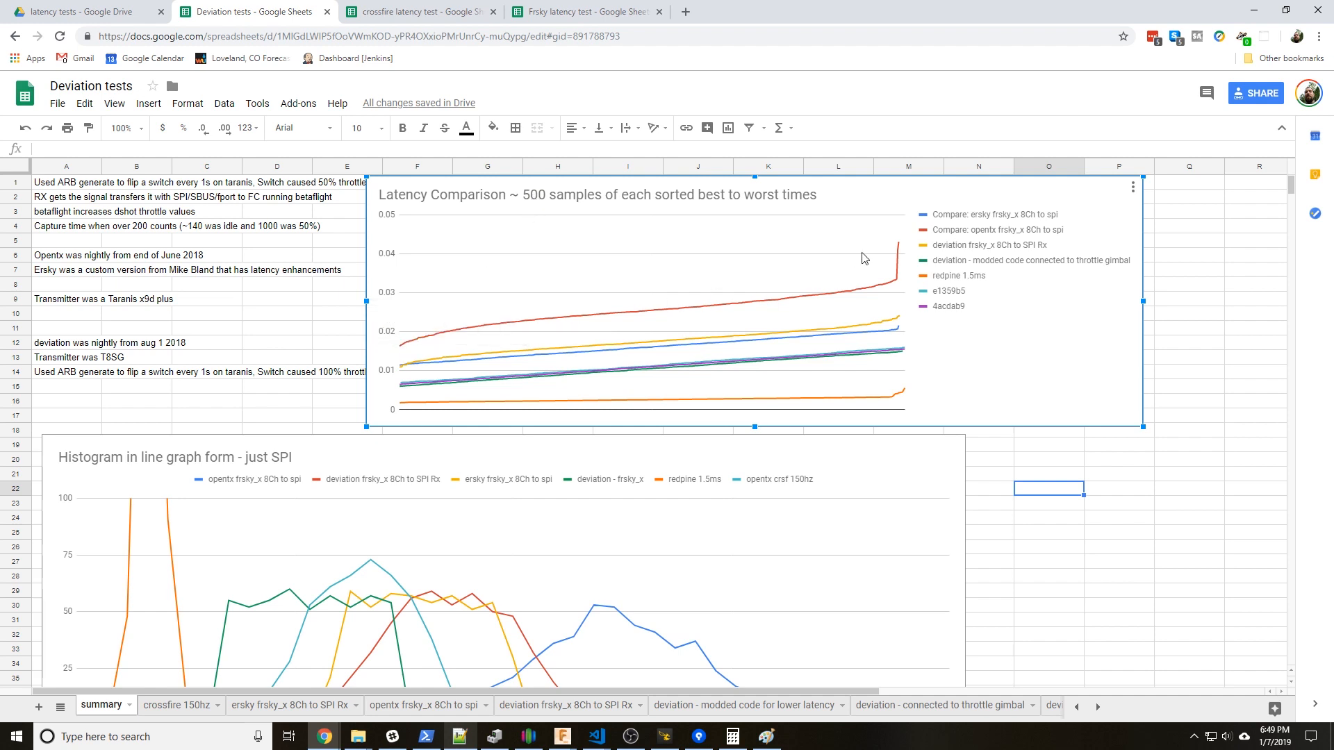
mouse_move(398, 347)
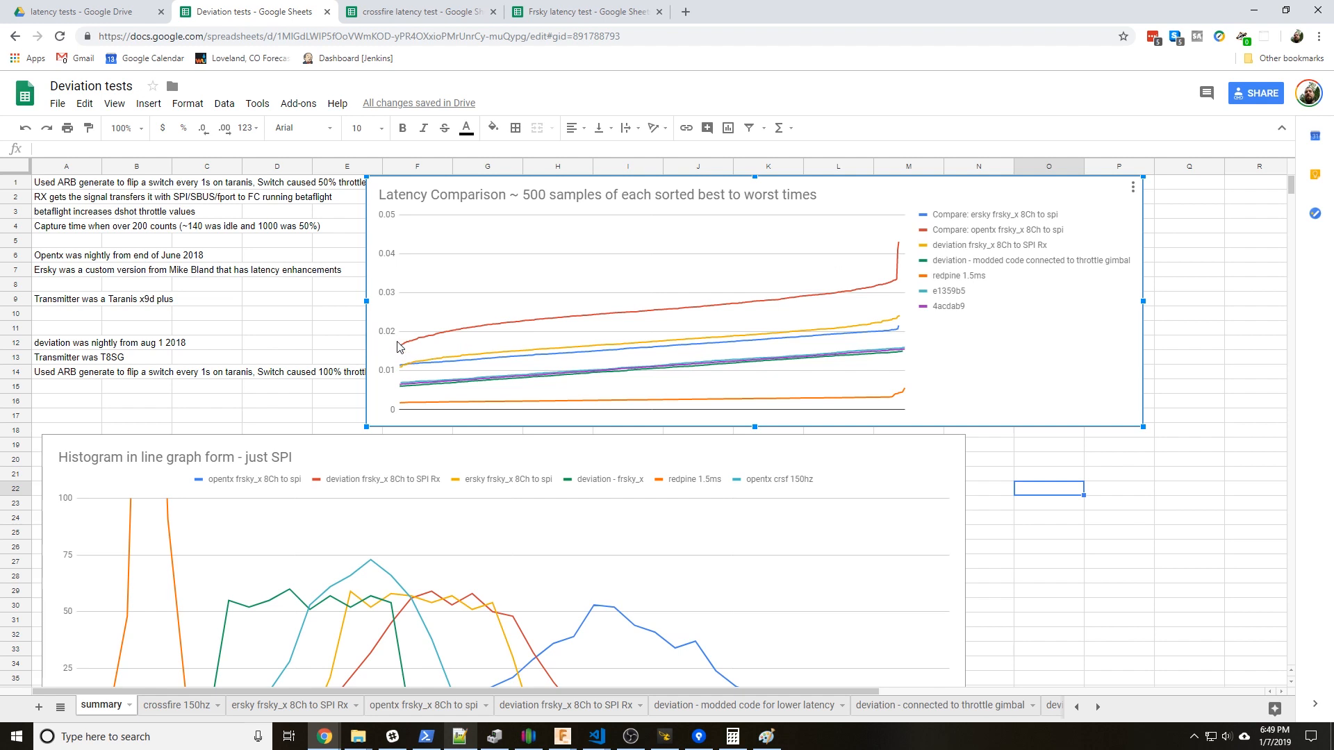
mouse_move(402, 352)
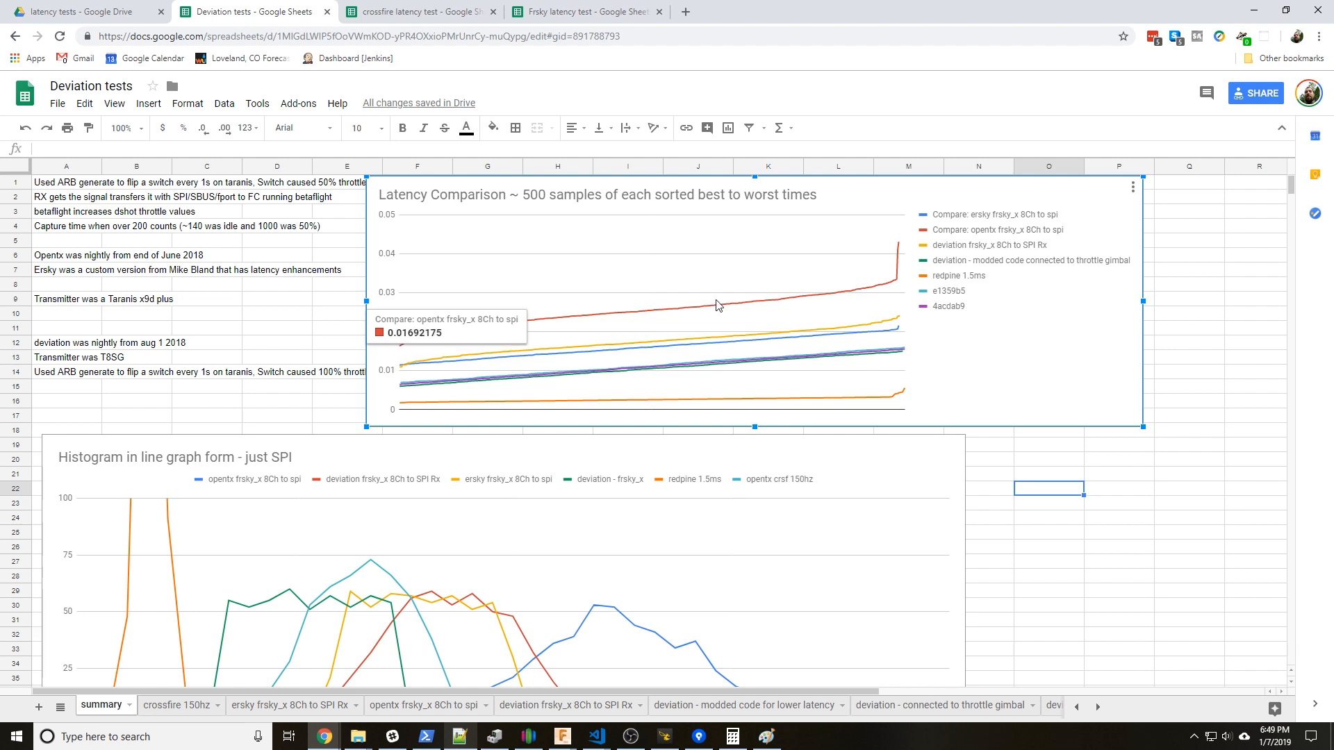
mouse_move(899, 283)
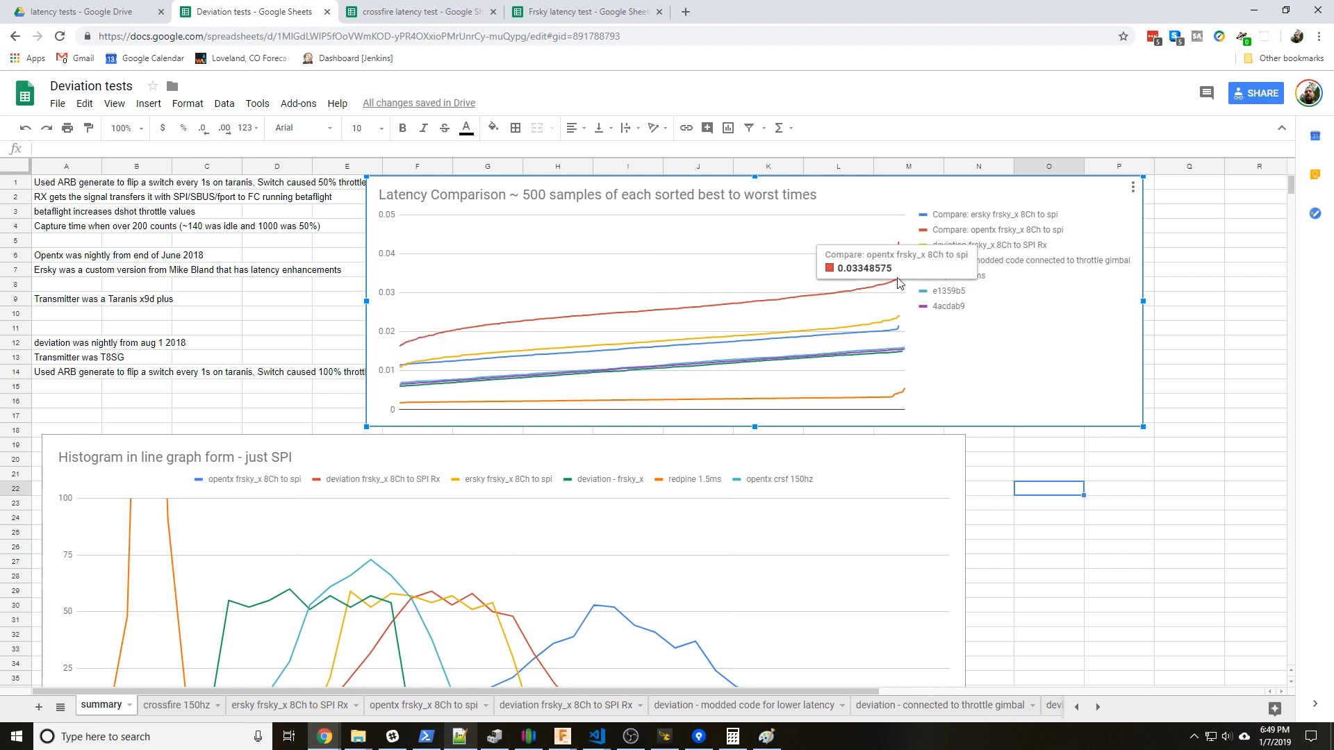
mouse_move(938, 239)
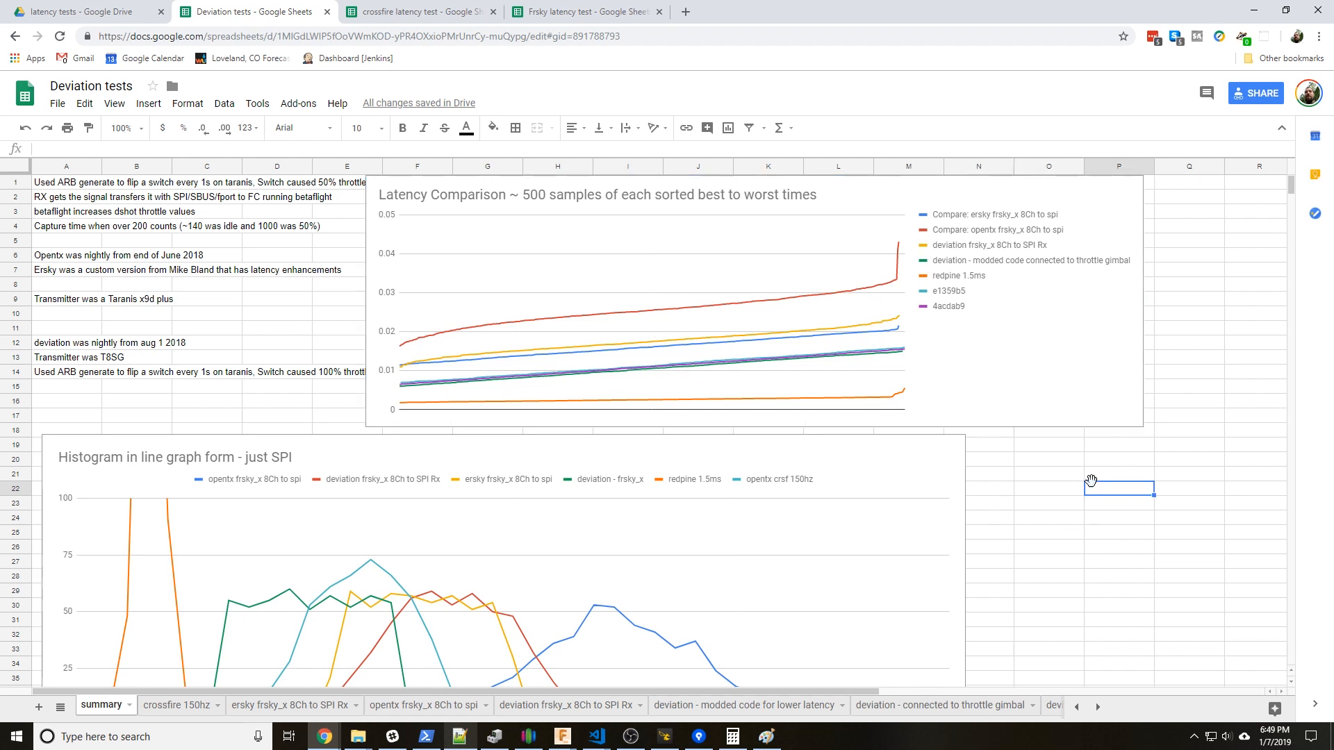
scroll("down", 3)
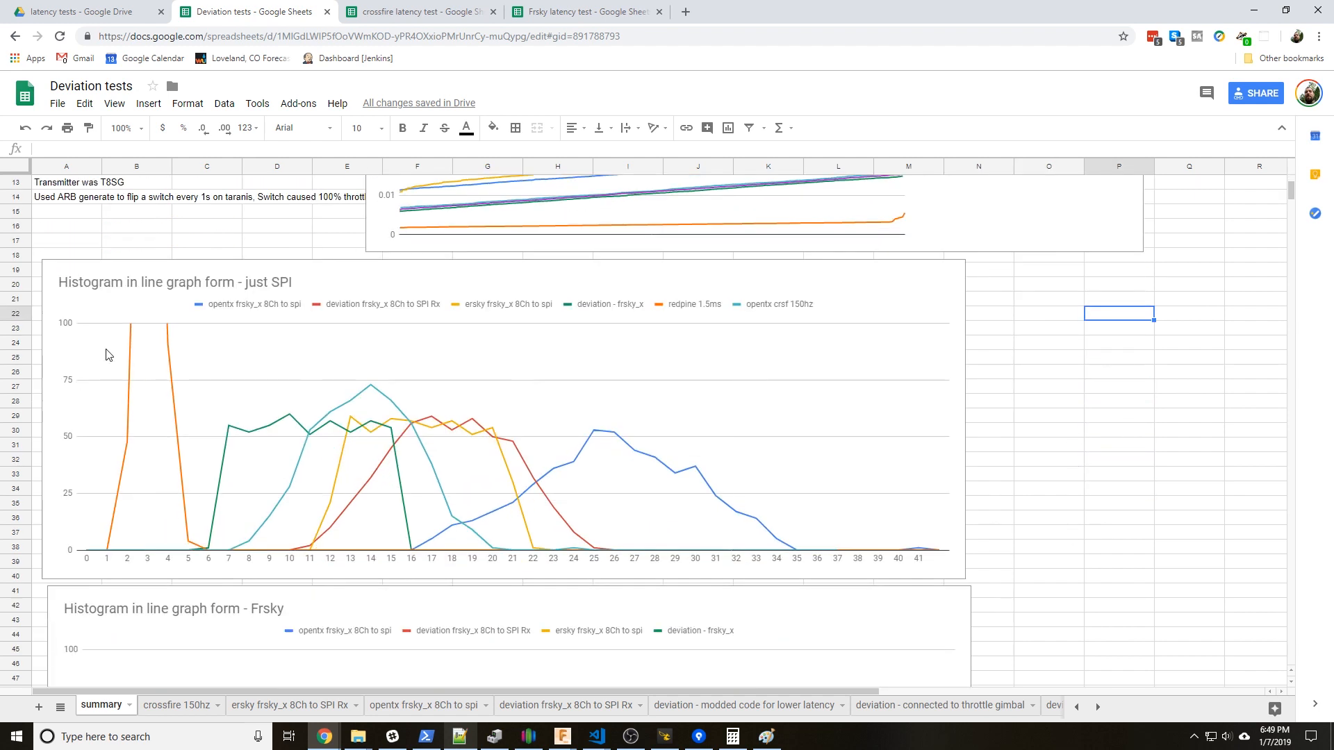
mouse_move(196, 536)
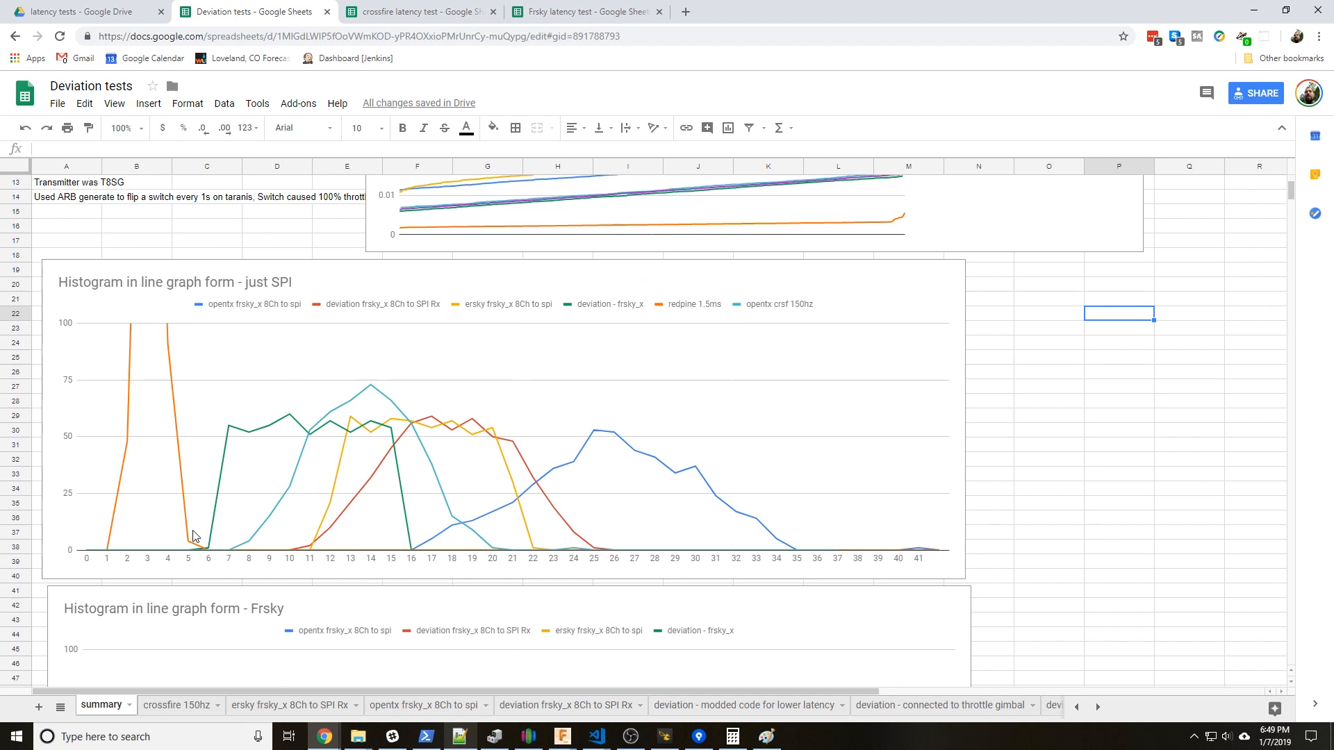
mouse_move(246, 523)
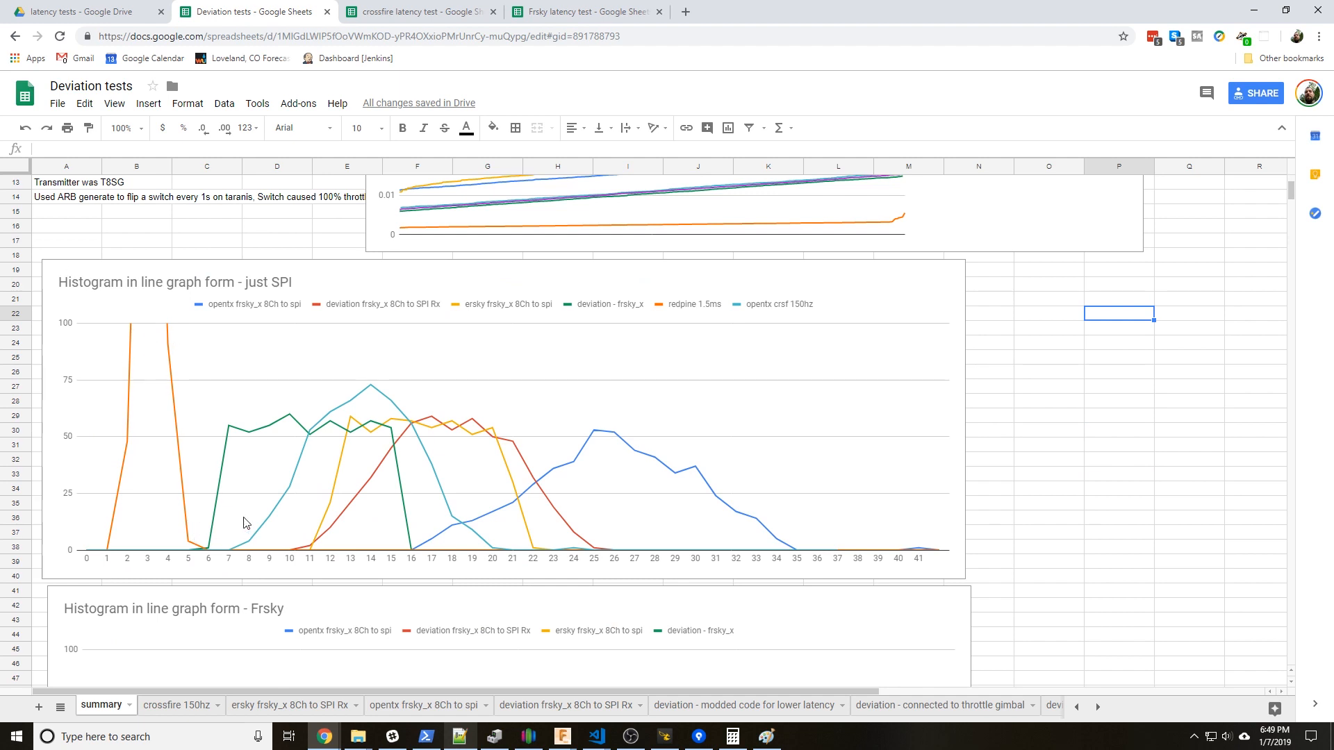
mouse_move(975, 559)
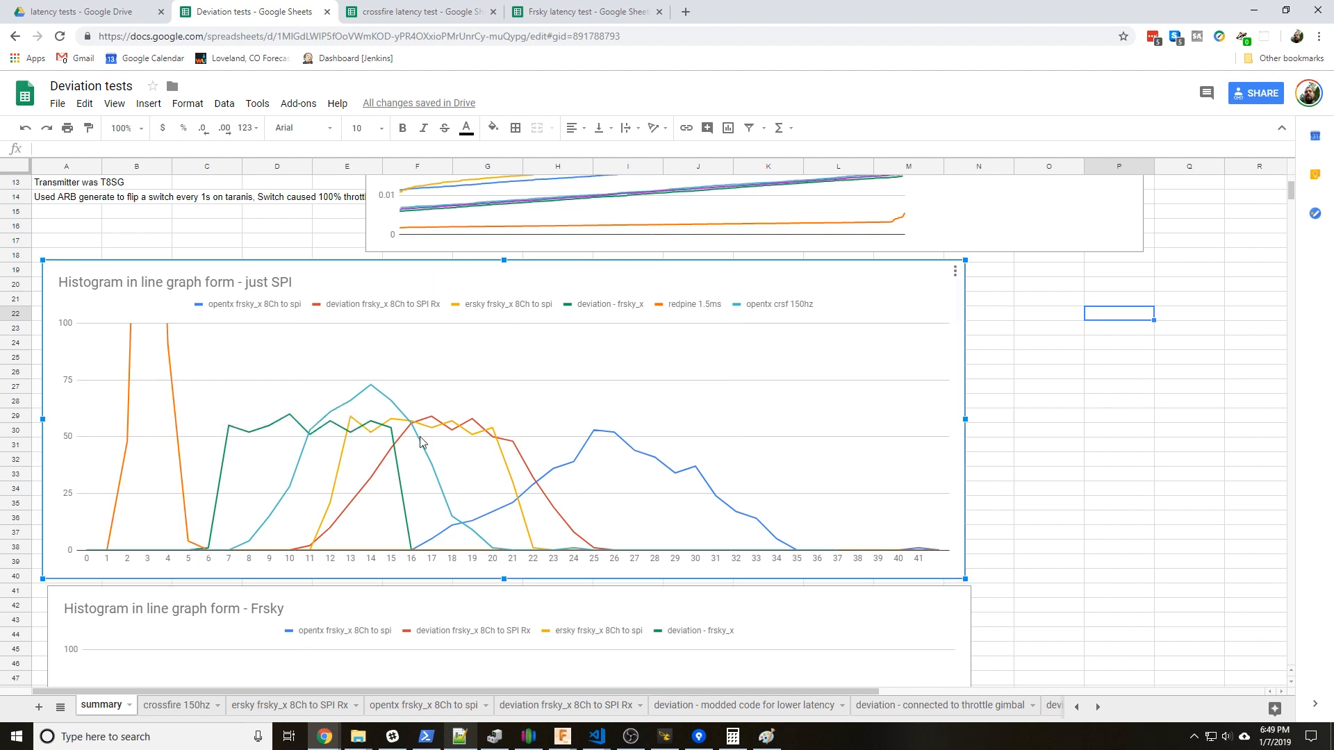
mouse_move(596, 436)
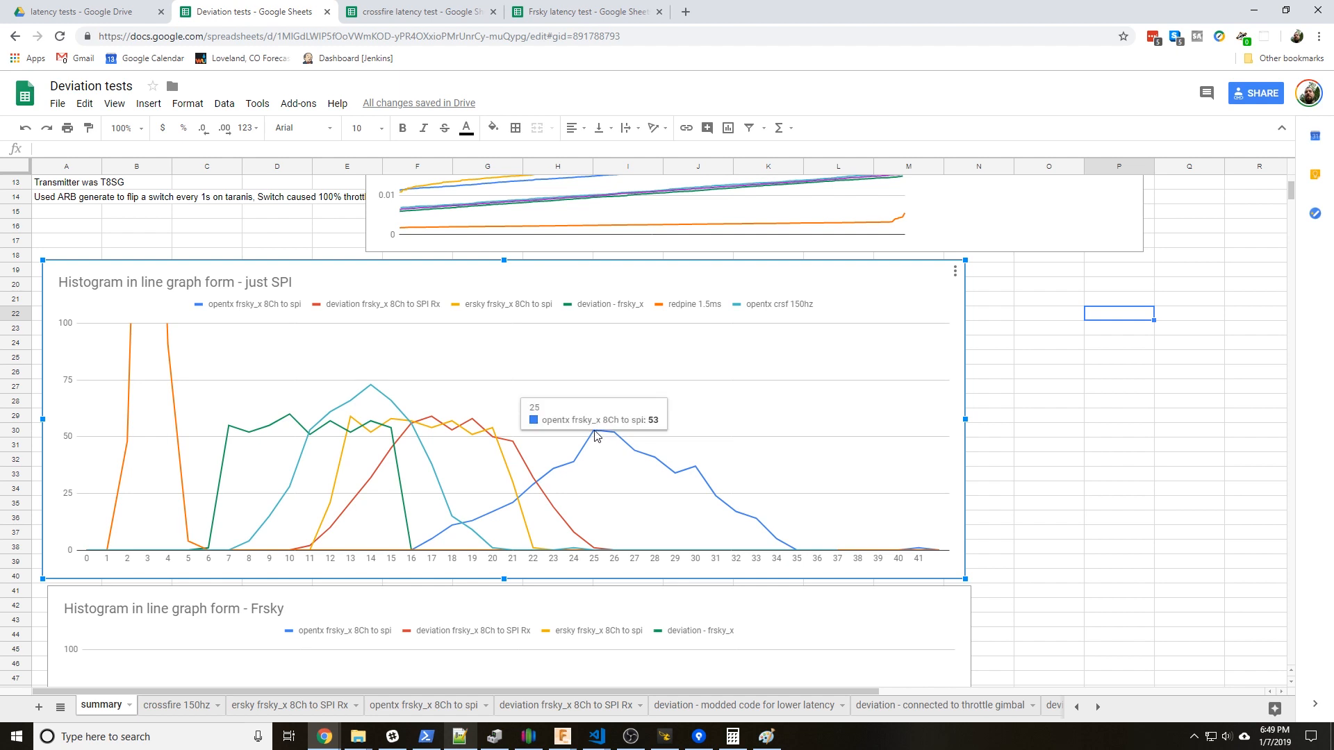
scroll("down", 3)
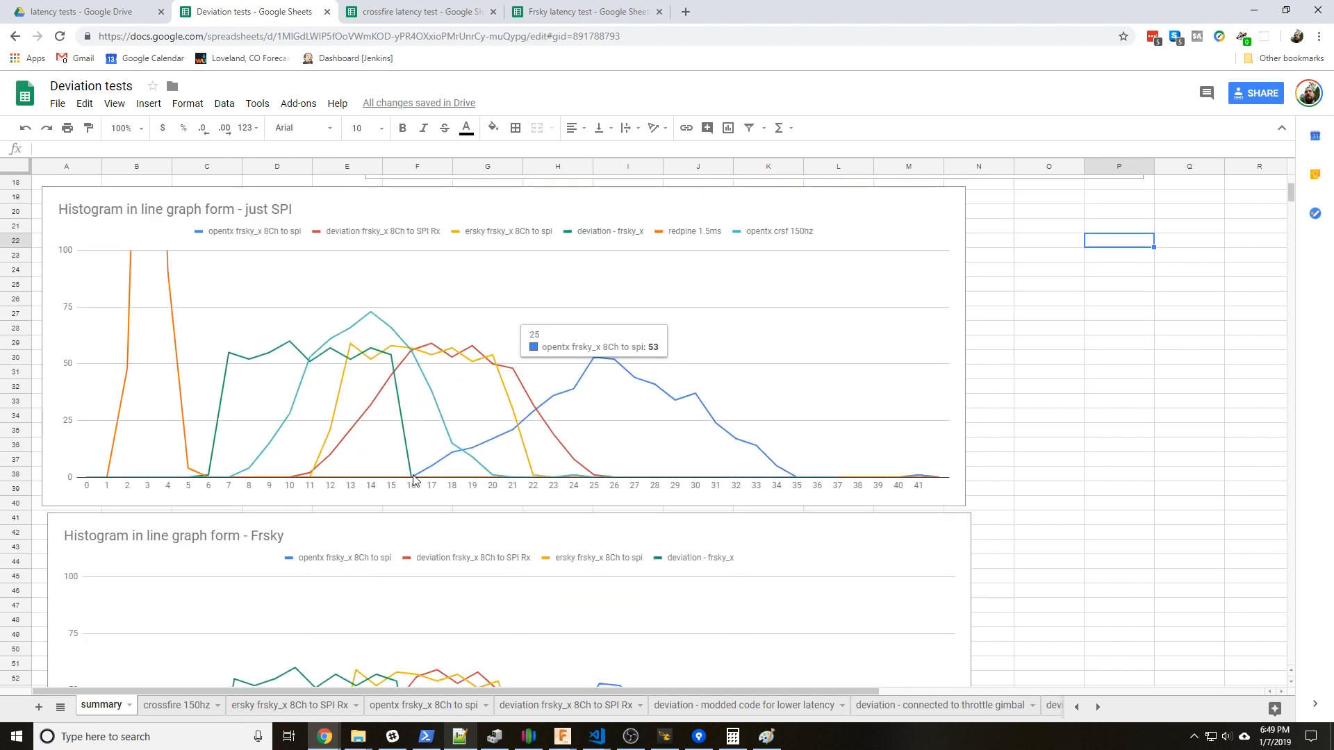
left_click(425, 476)
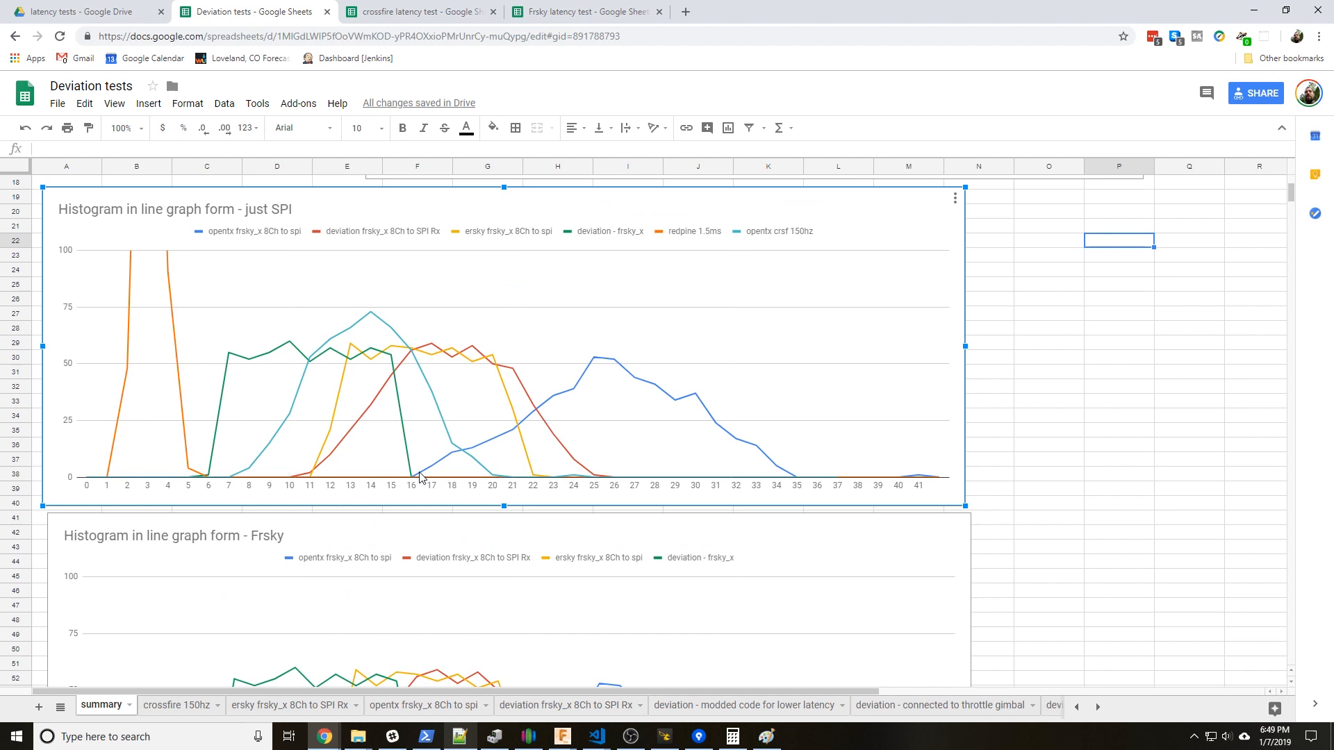
mouse_move(795, 484)
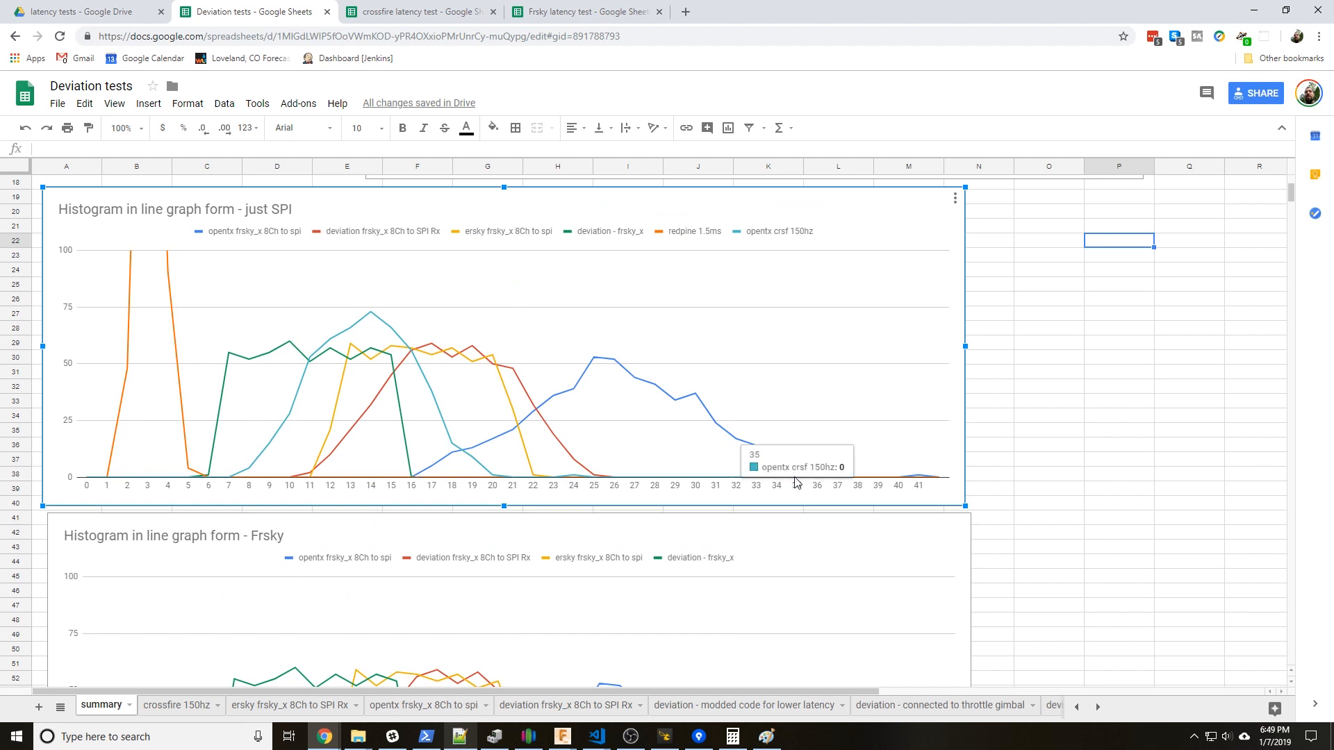
mouse_move(355, 515)
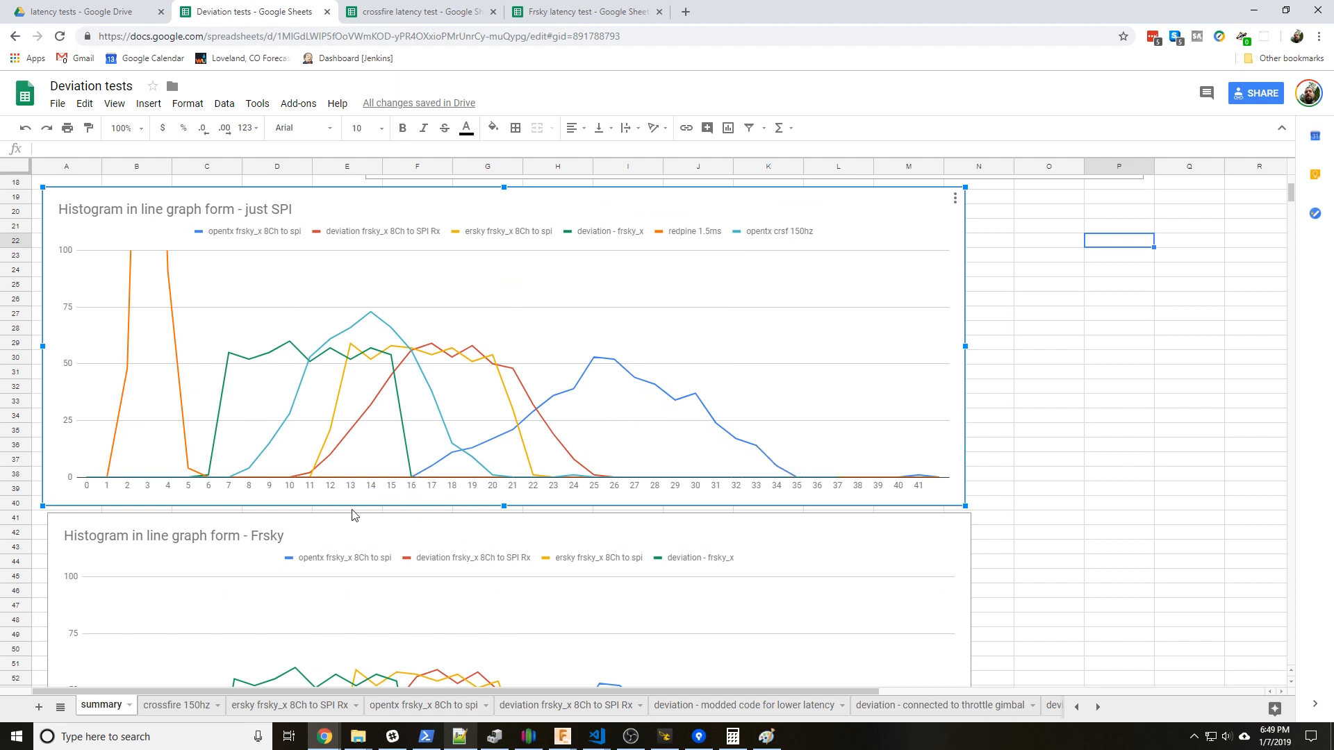
mouse_move(636, 376)
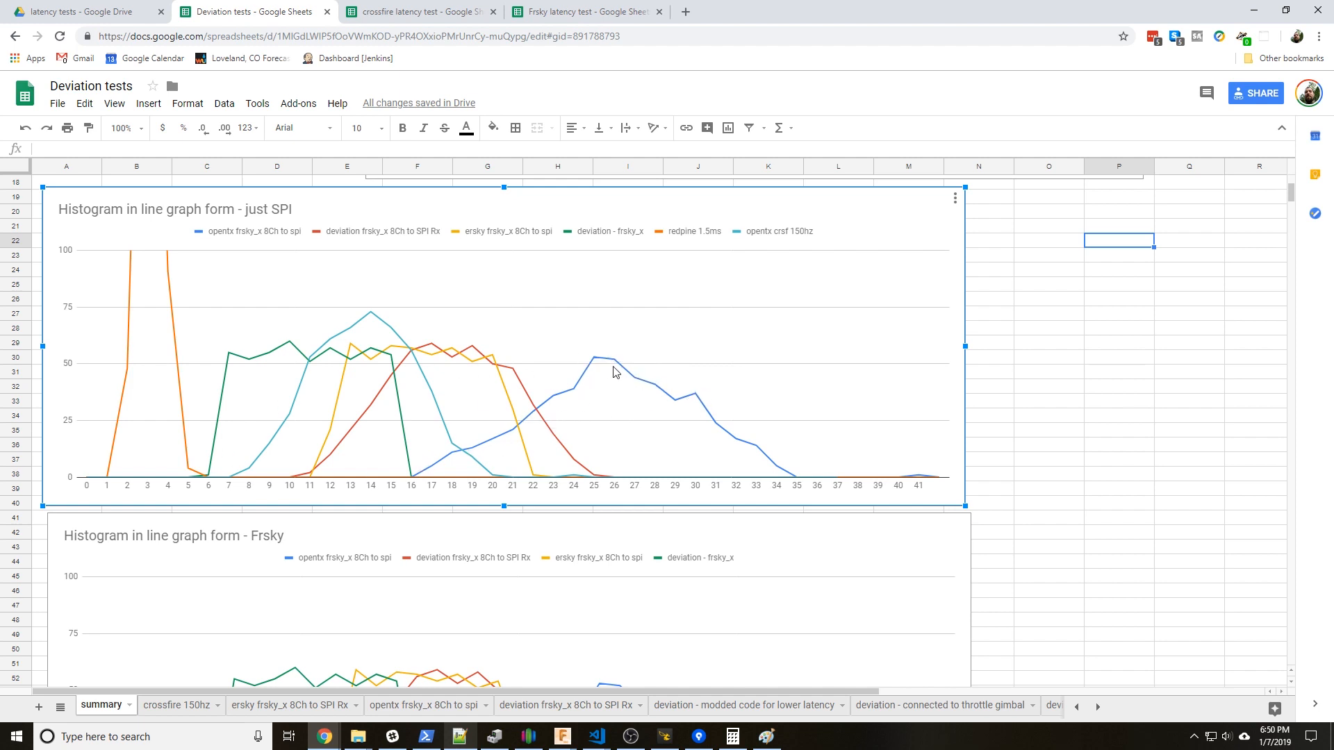
mouse_move(595, 362)
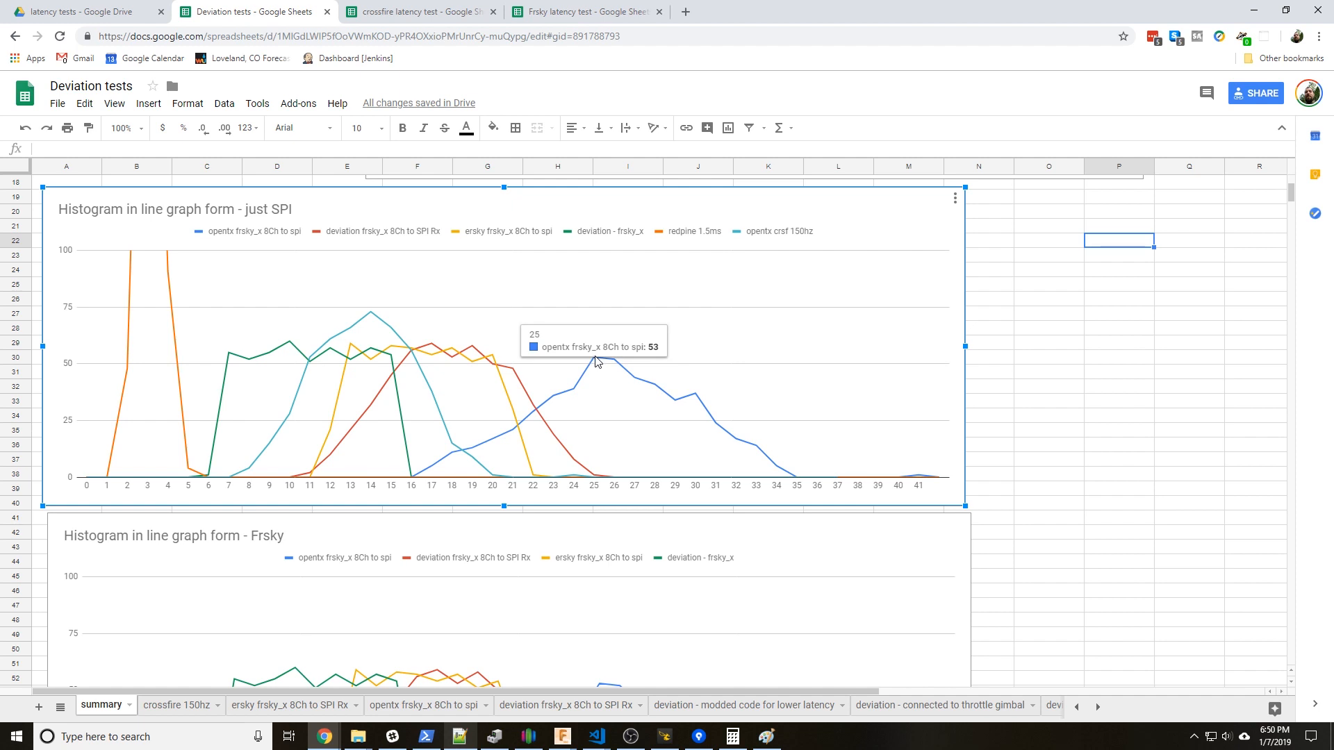
mouse_move(423, 475)
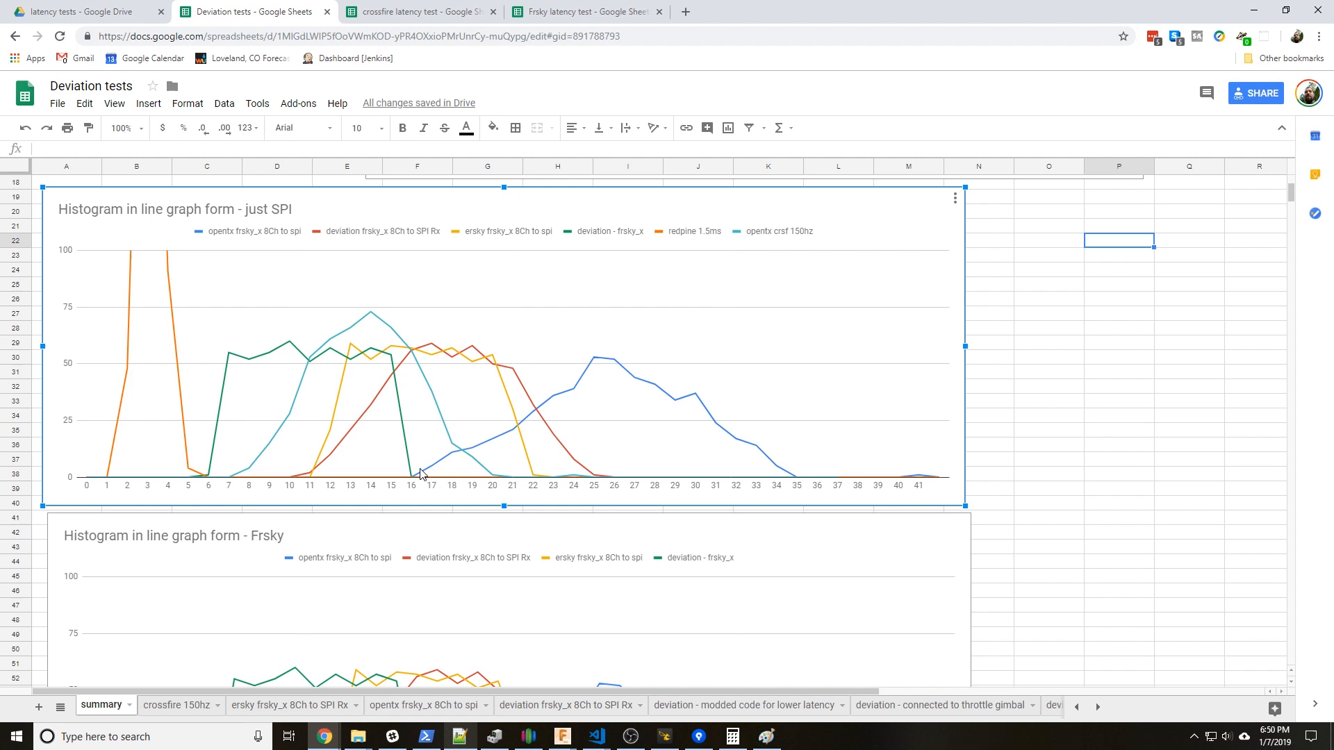
mouse_move(811, 477)
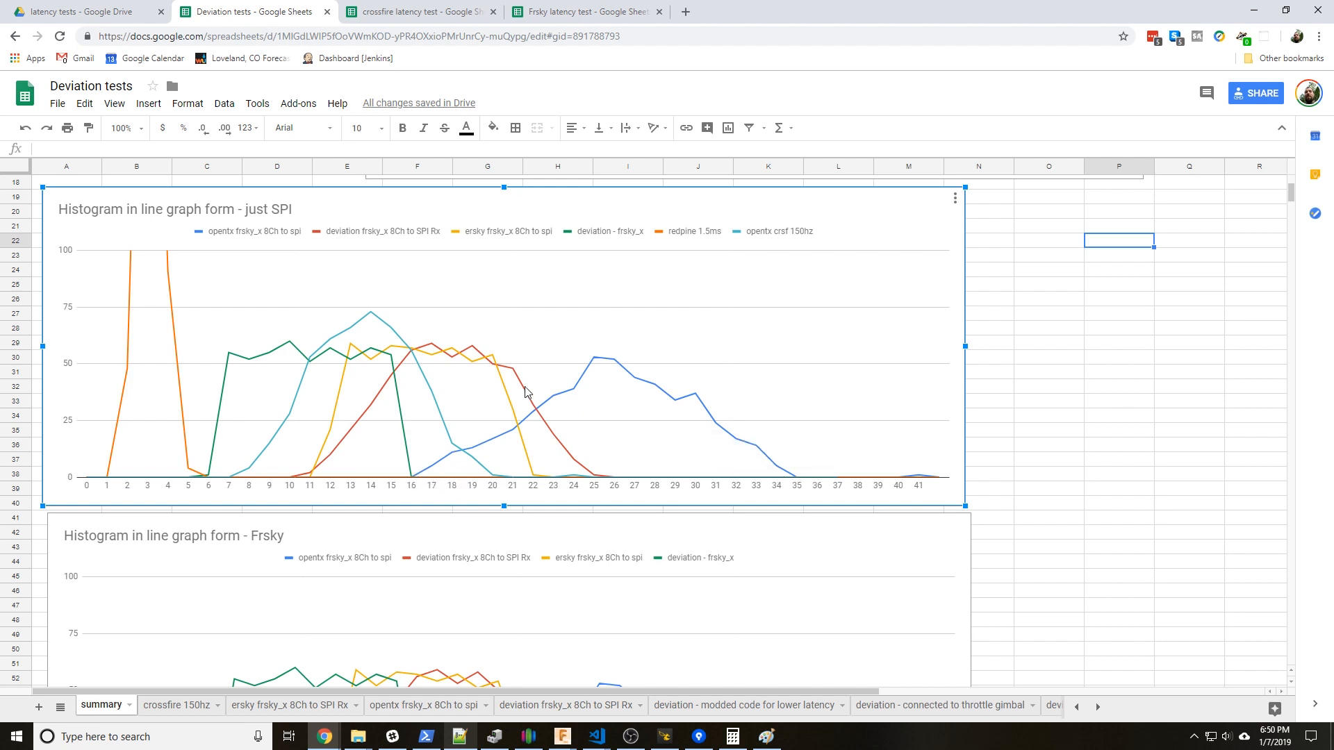
mouse_move(440, 493)
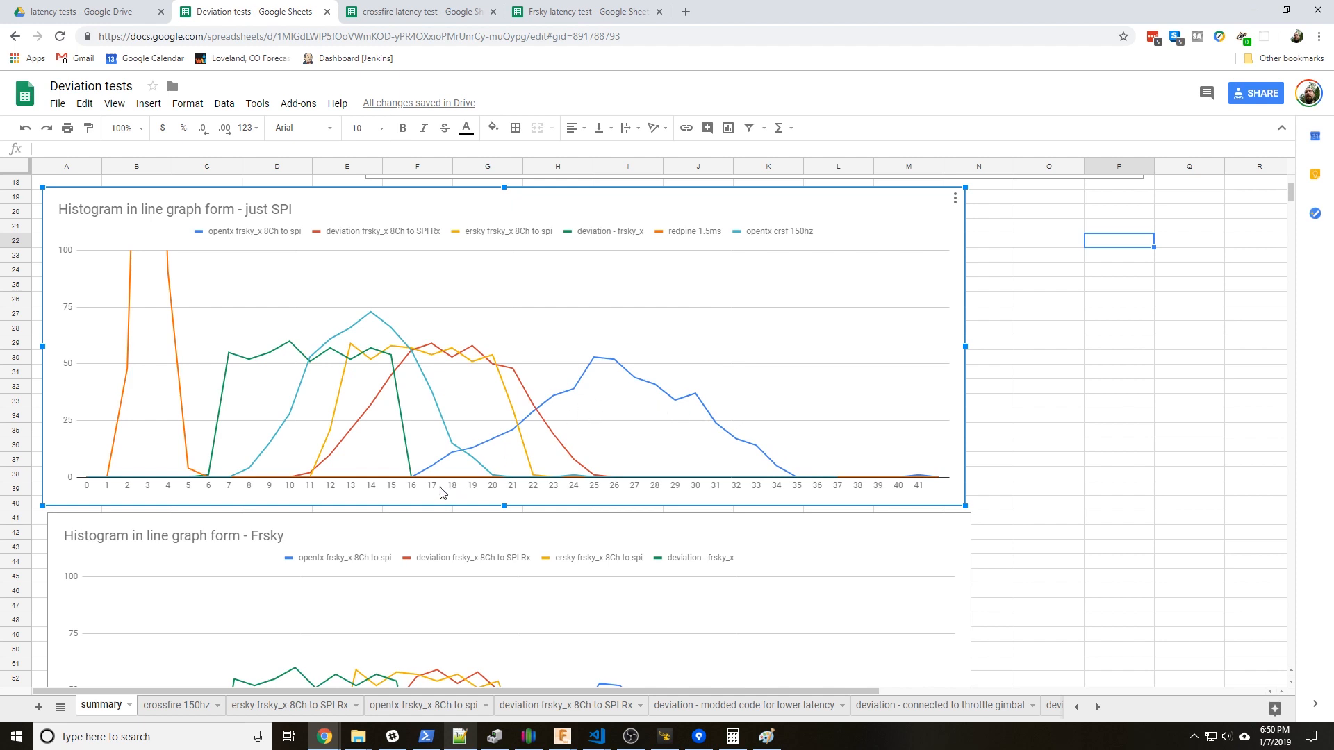
mouse_move(723, 432)
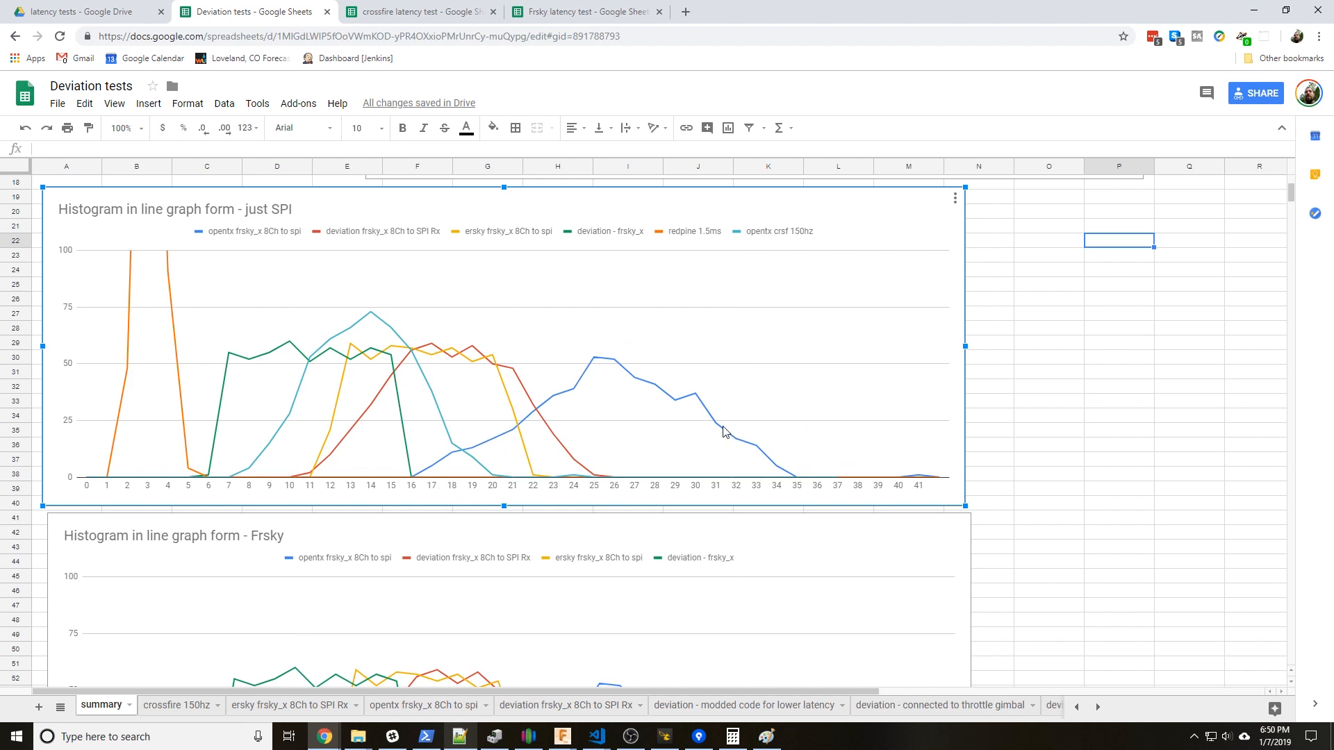
mouse_move(789, 469)
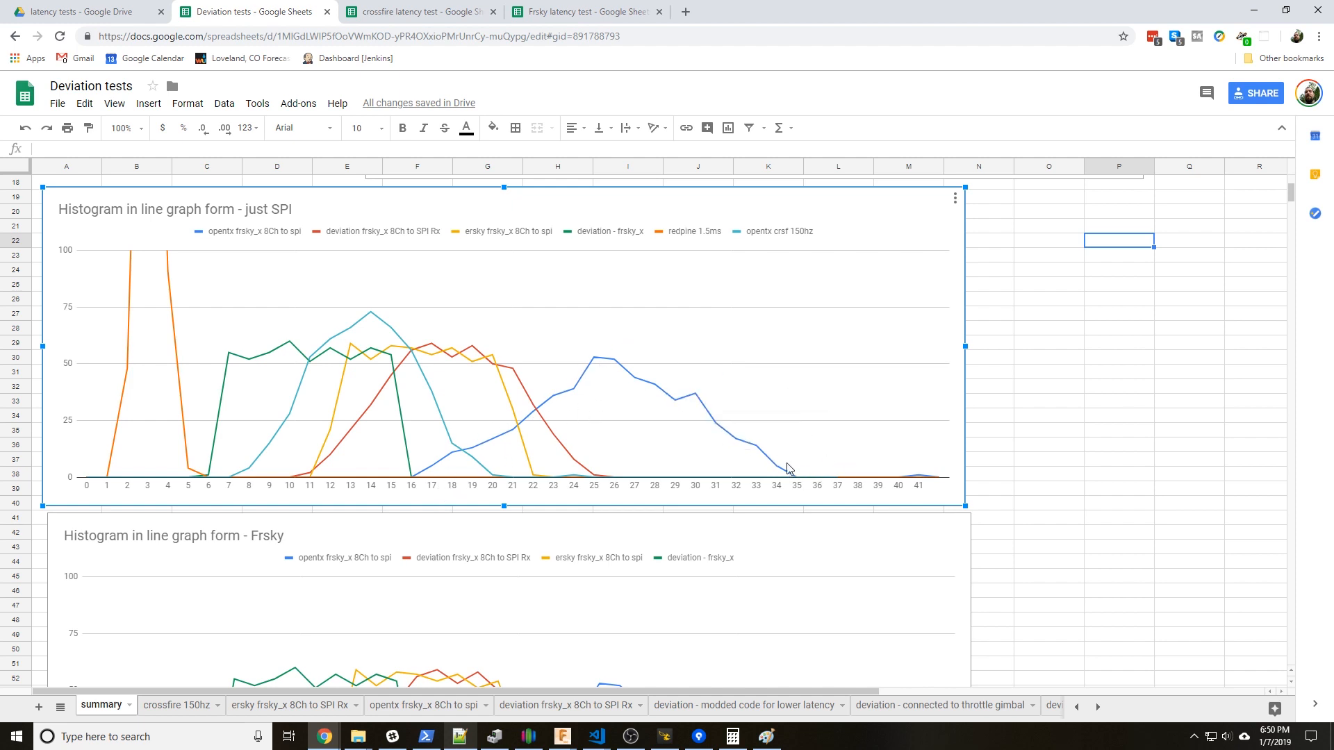
mouse_move(805, 476)
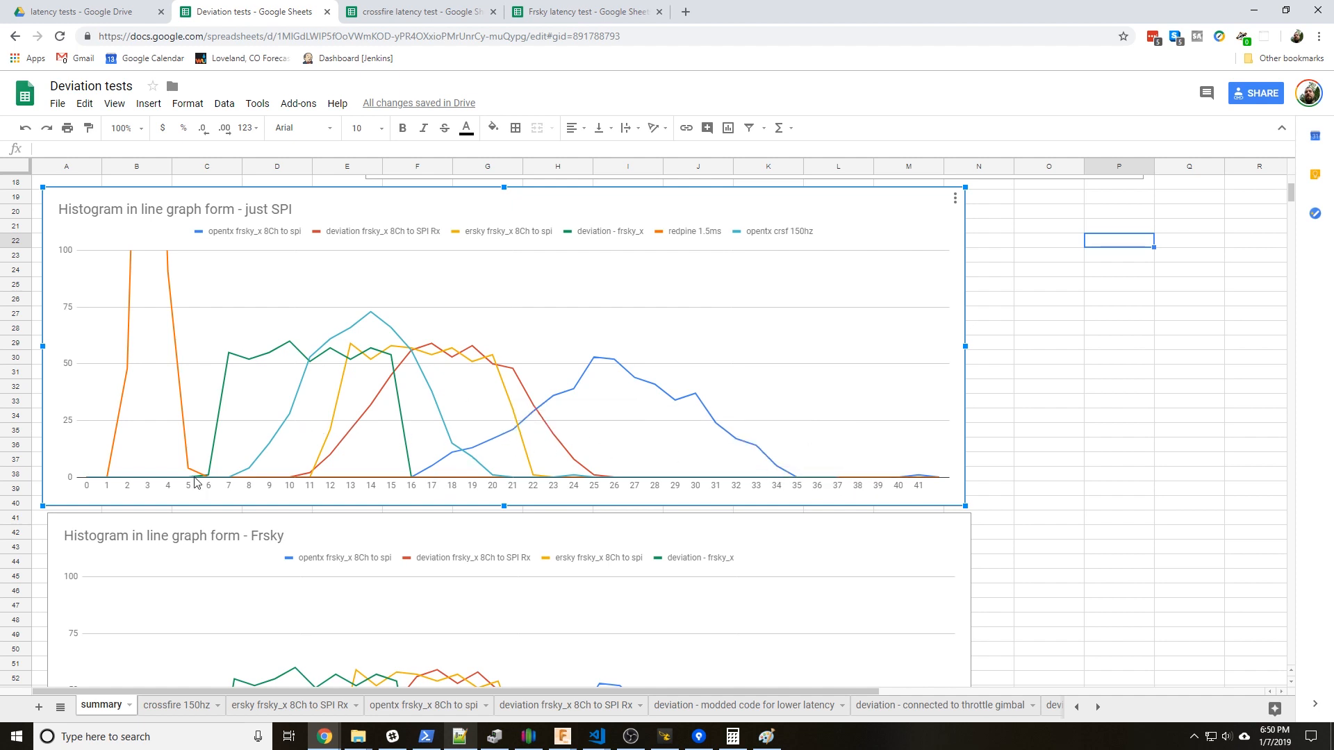
mouse_move(331, 353)
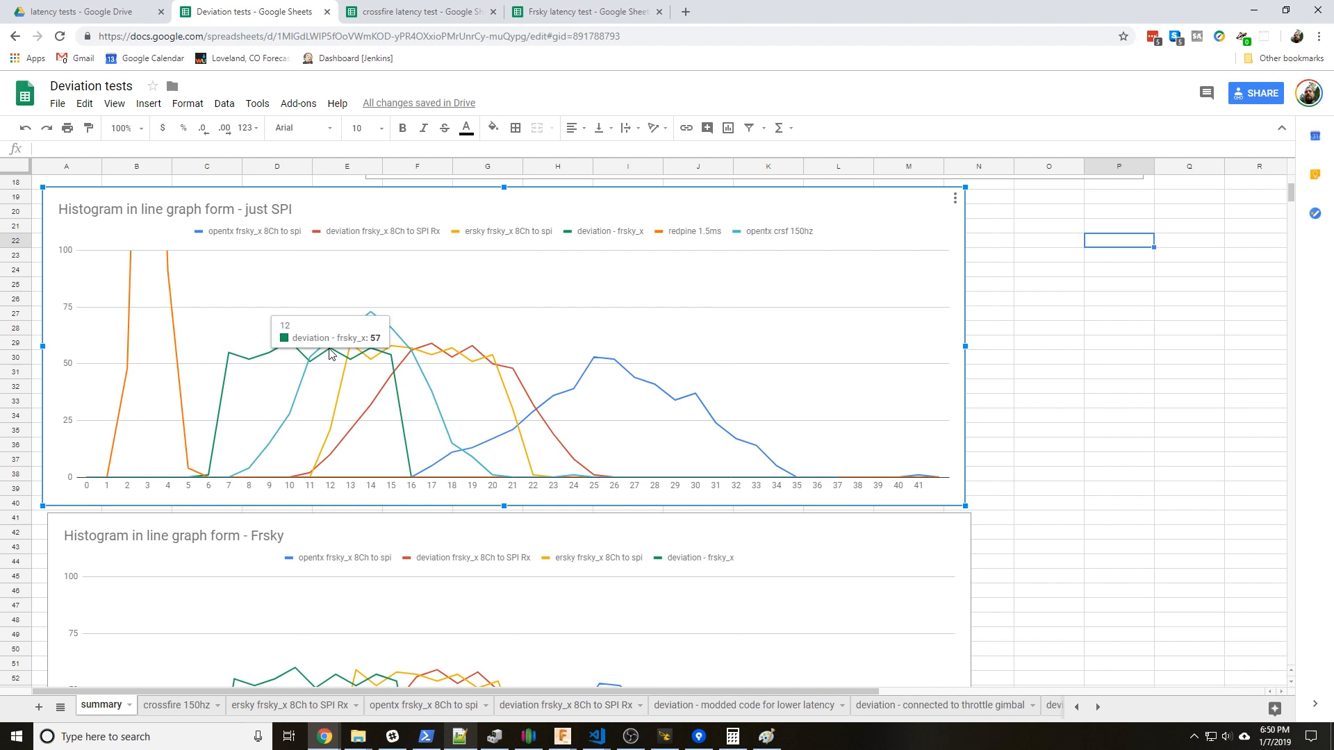
mouse_move(253, 358)
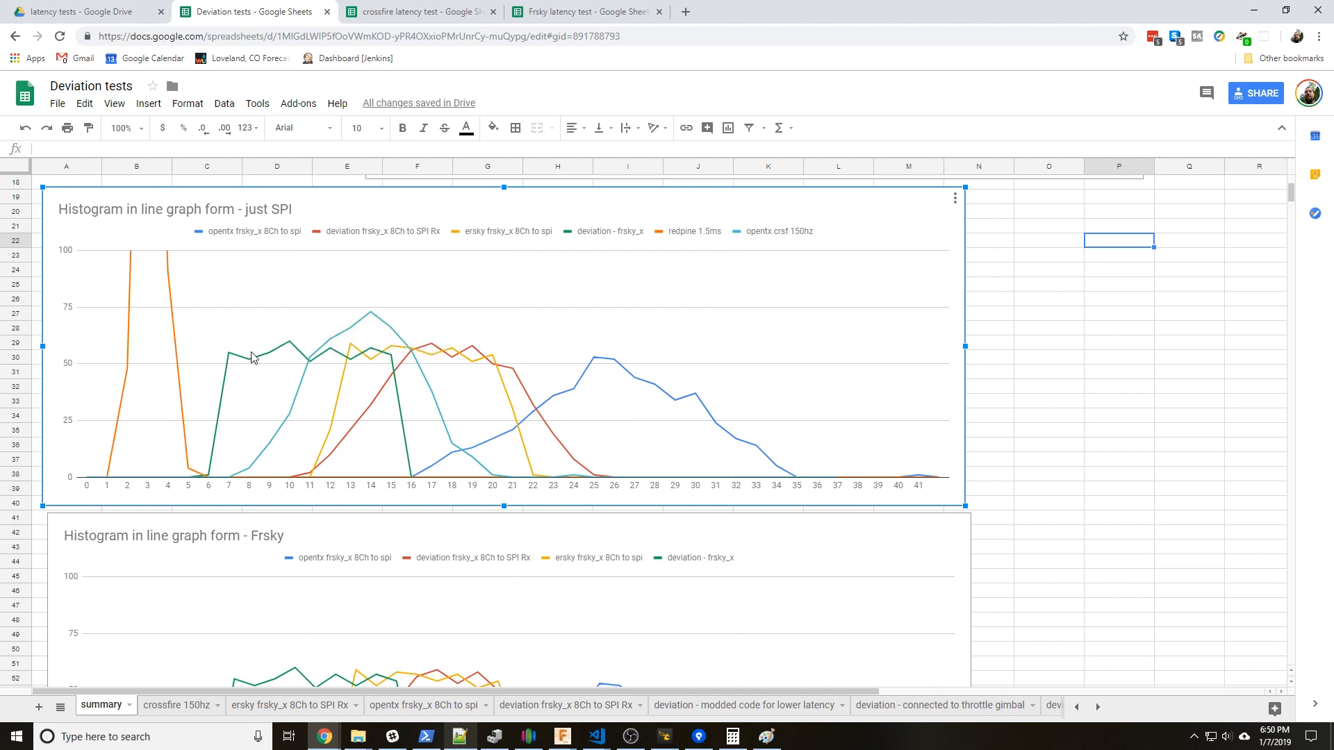
scroll("down", 3)
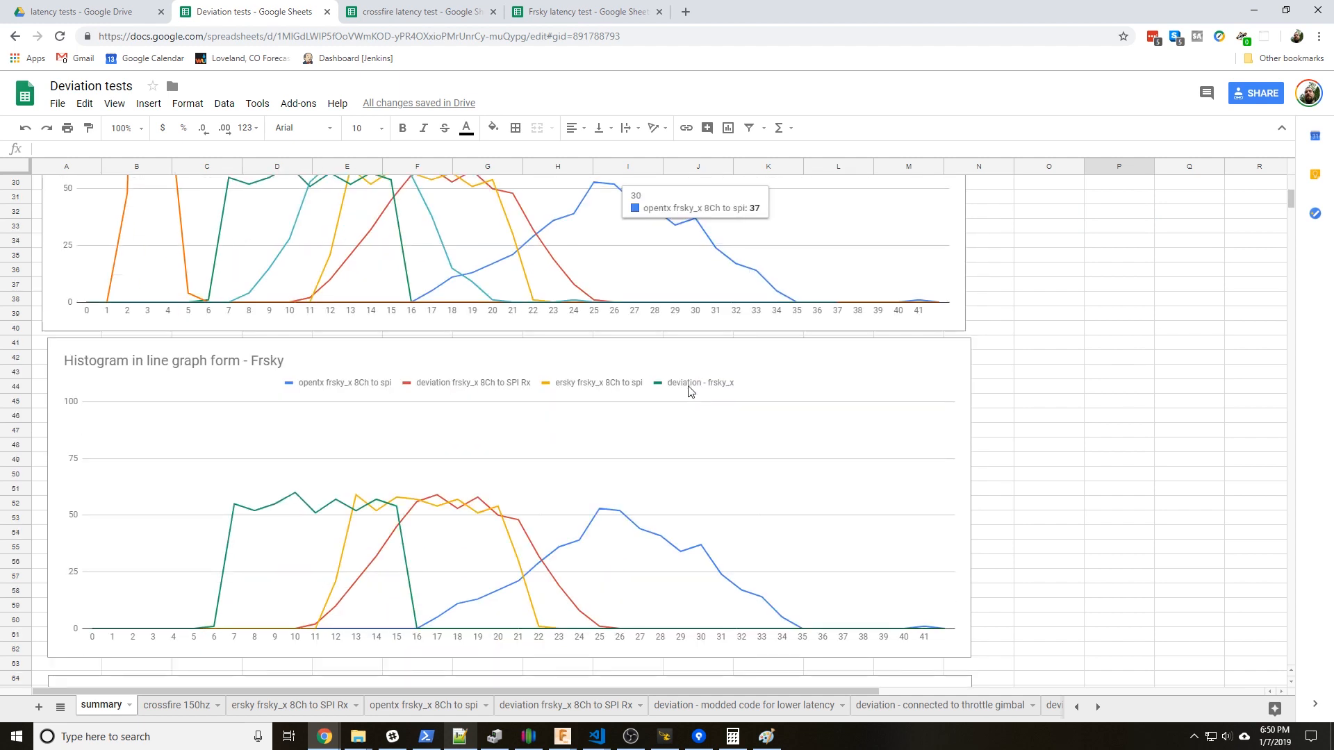
scroll("down", 3)
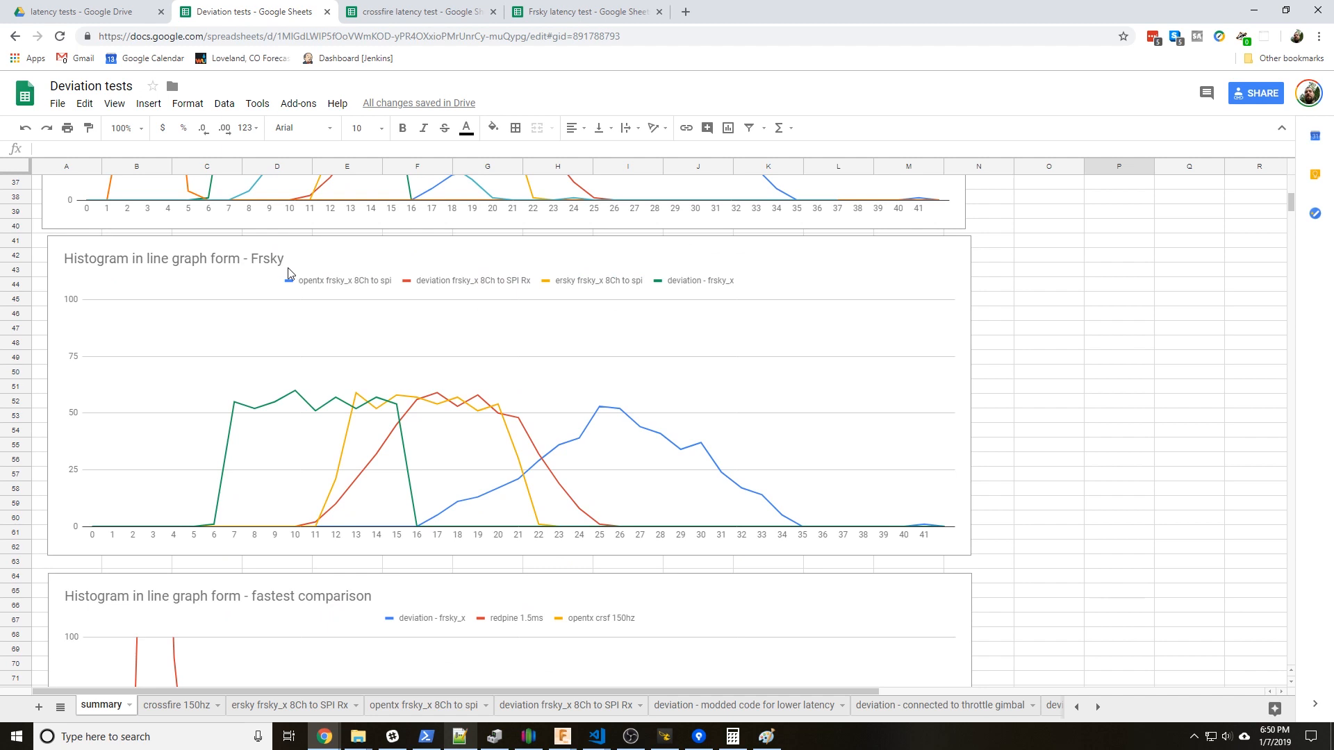
mouse_move(451, 357)
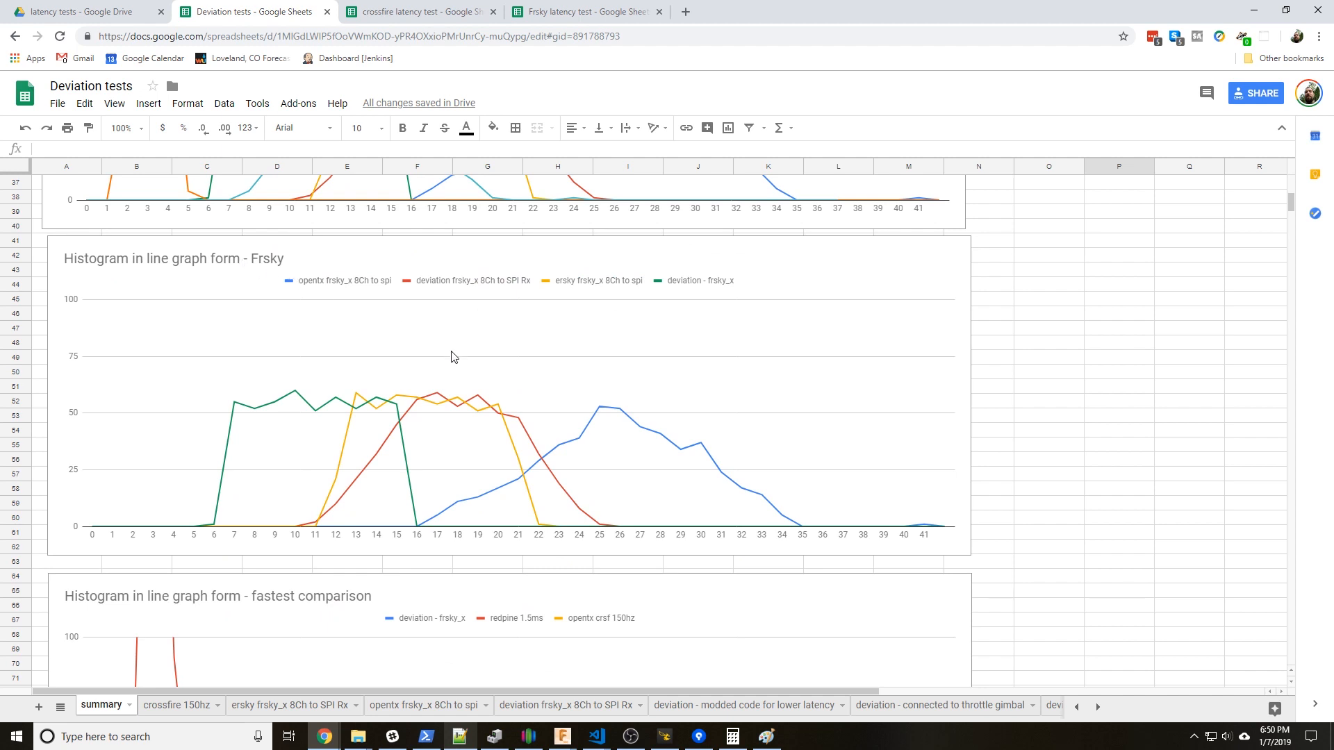
mouse_move(334, 357)
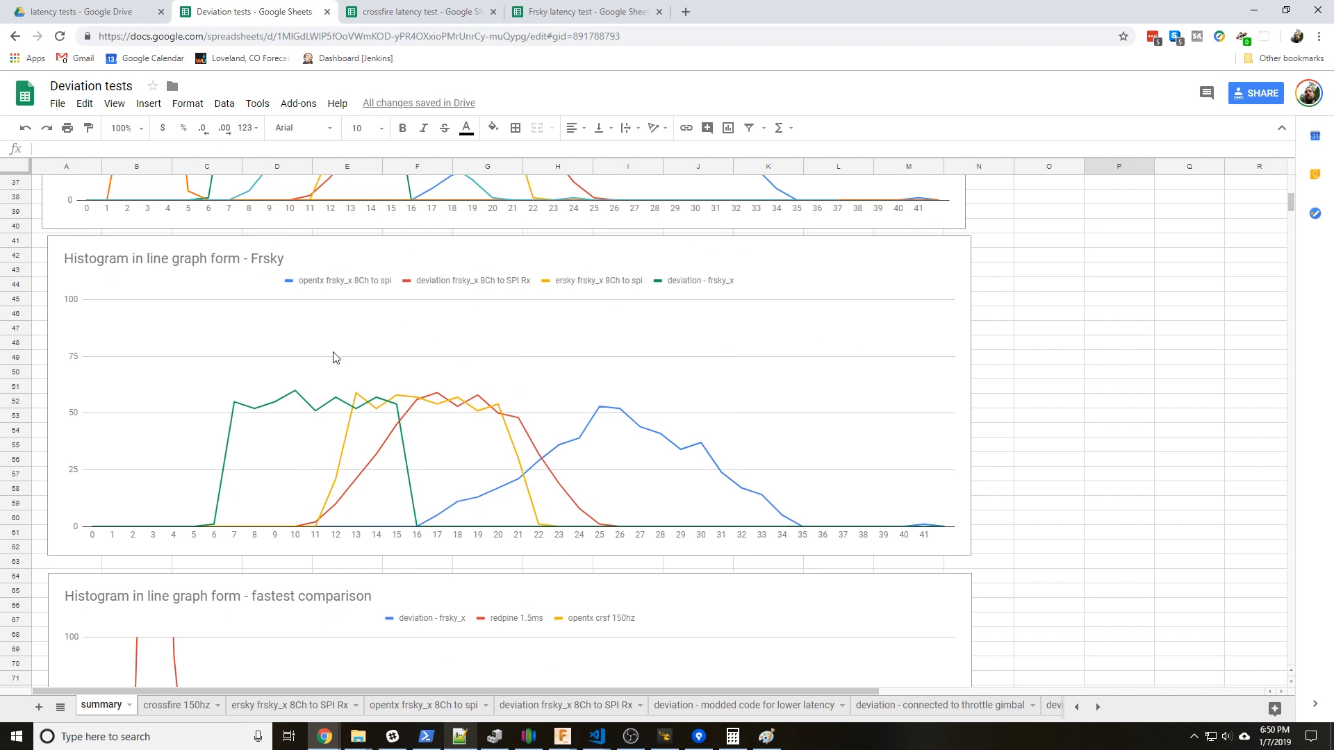
mouse_move(238, 421)
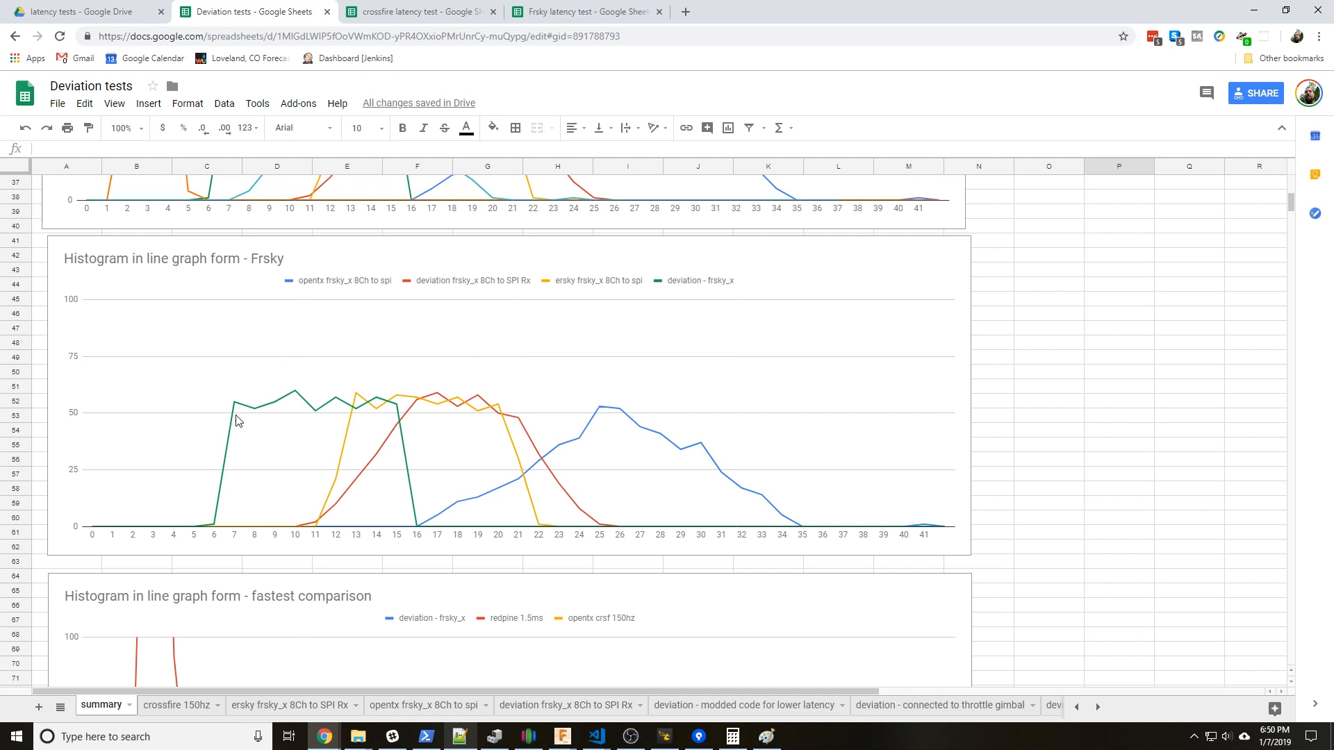
mouse_move(394, 406)
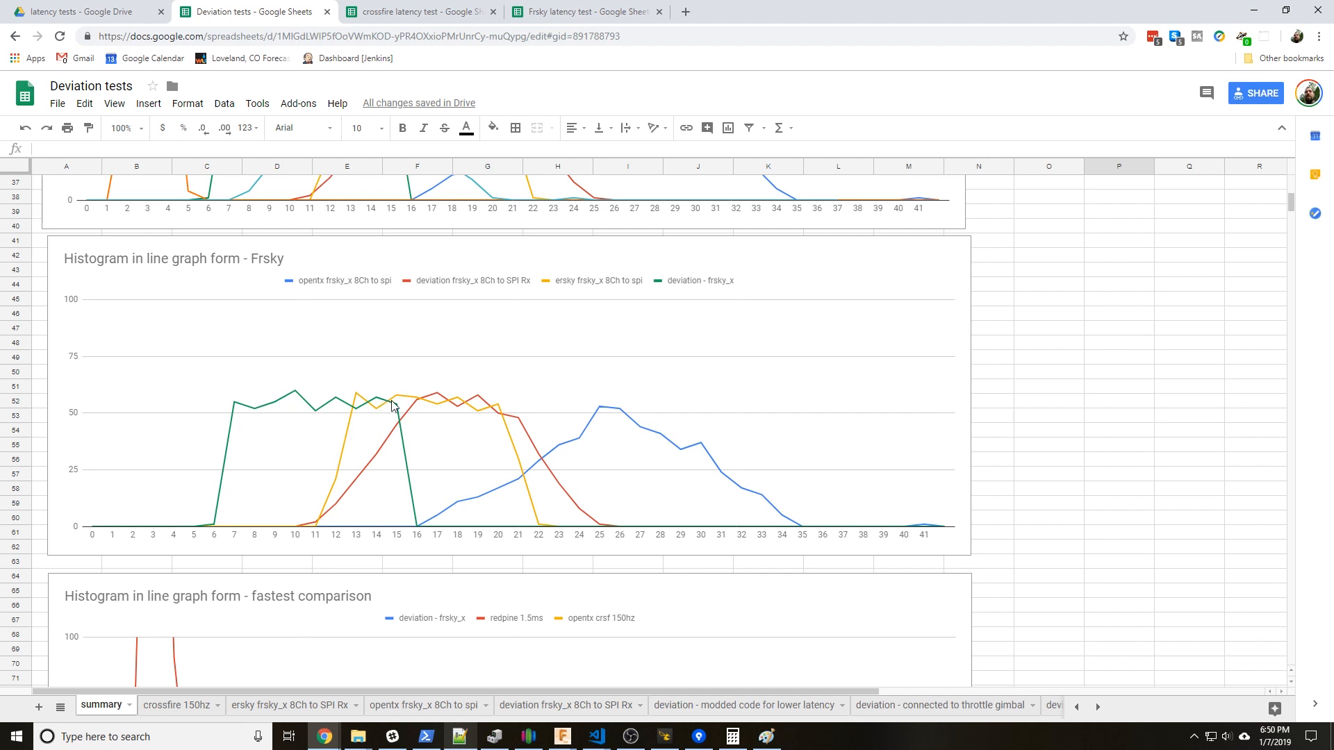
mouse_move(414, 536)
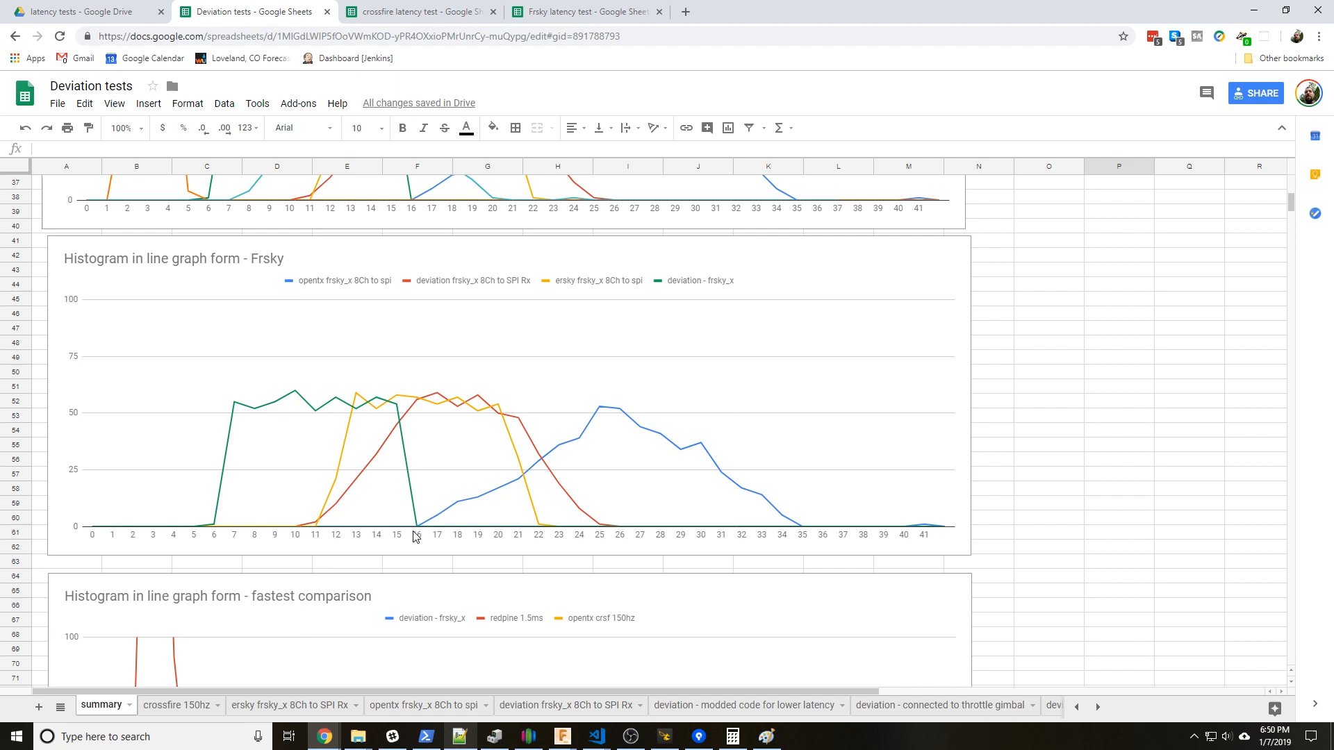
mouse_move(408, 507)
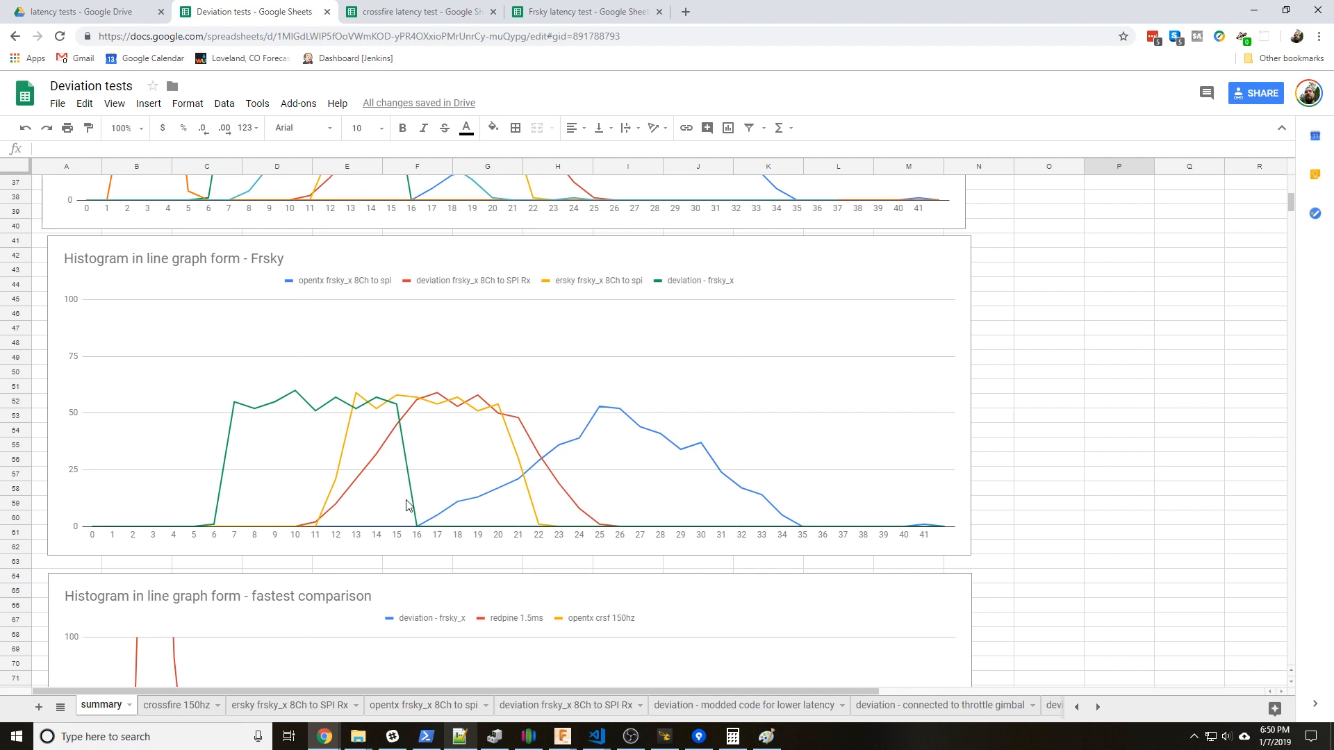
mouse_move(336, 402)
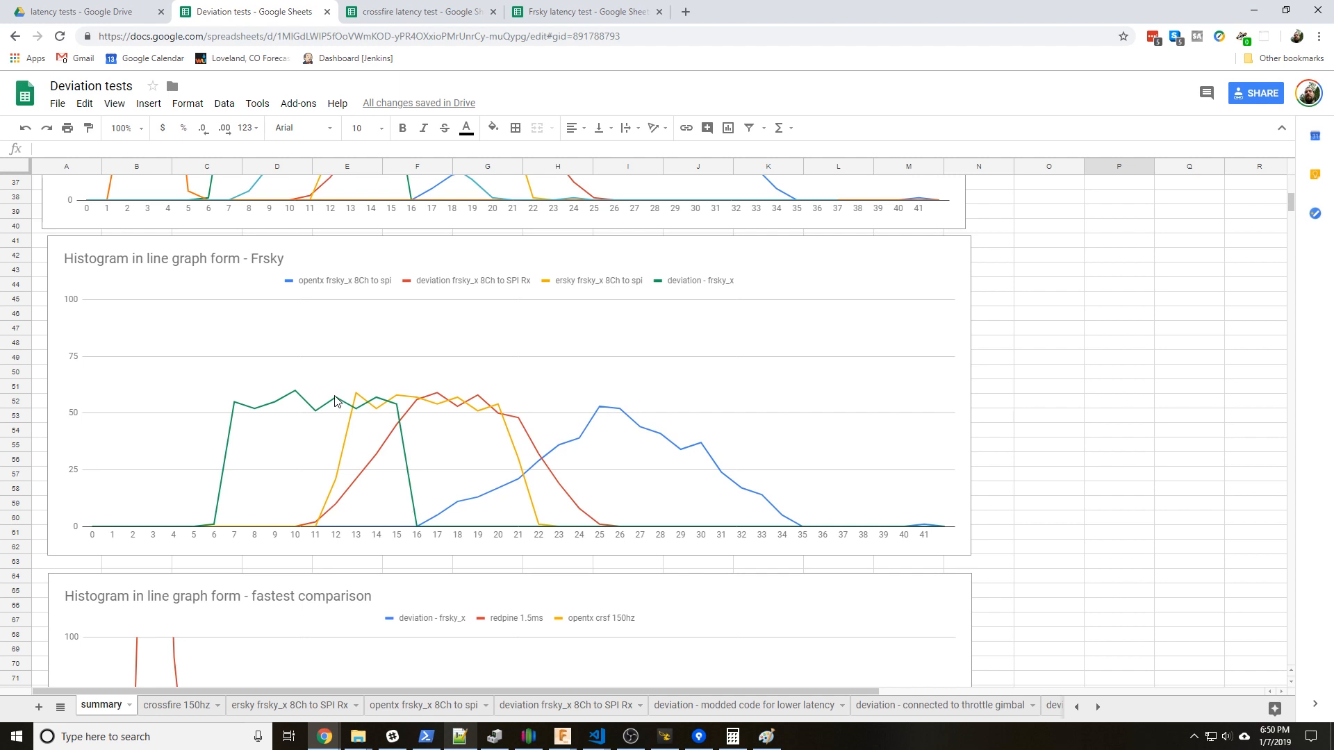
mouse_move(412, 404)
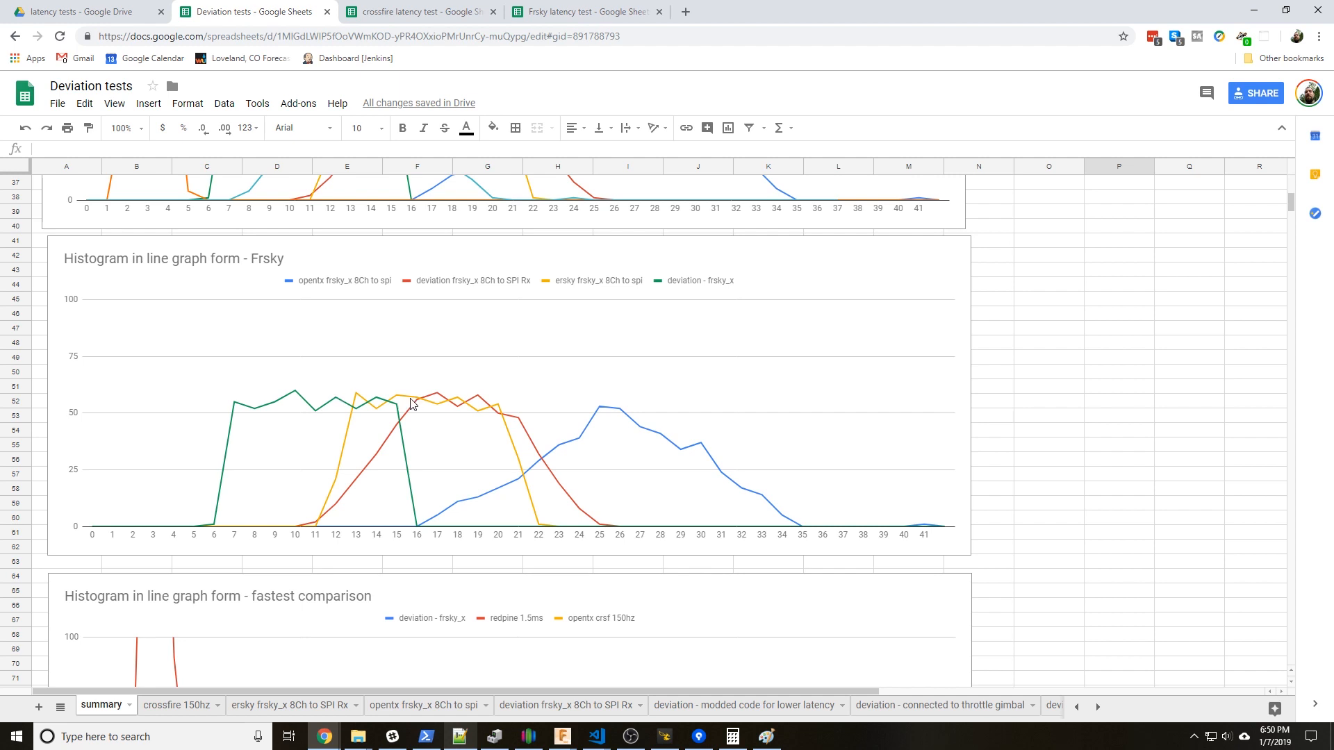
mouse_move(323, 527)
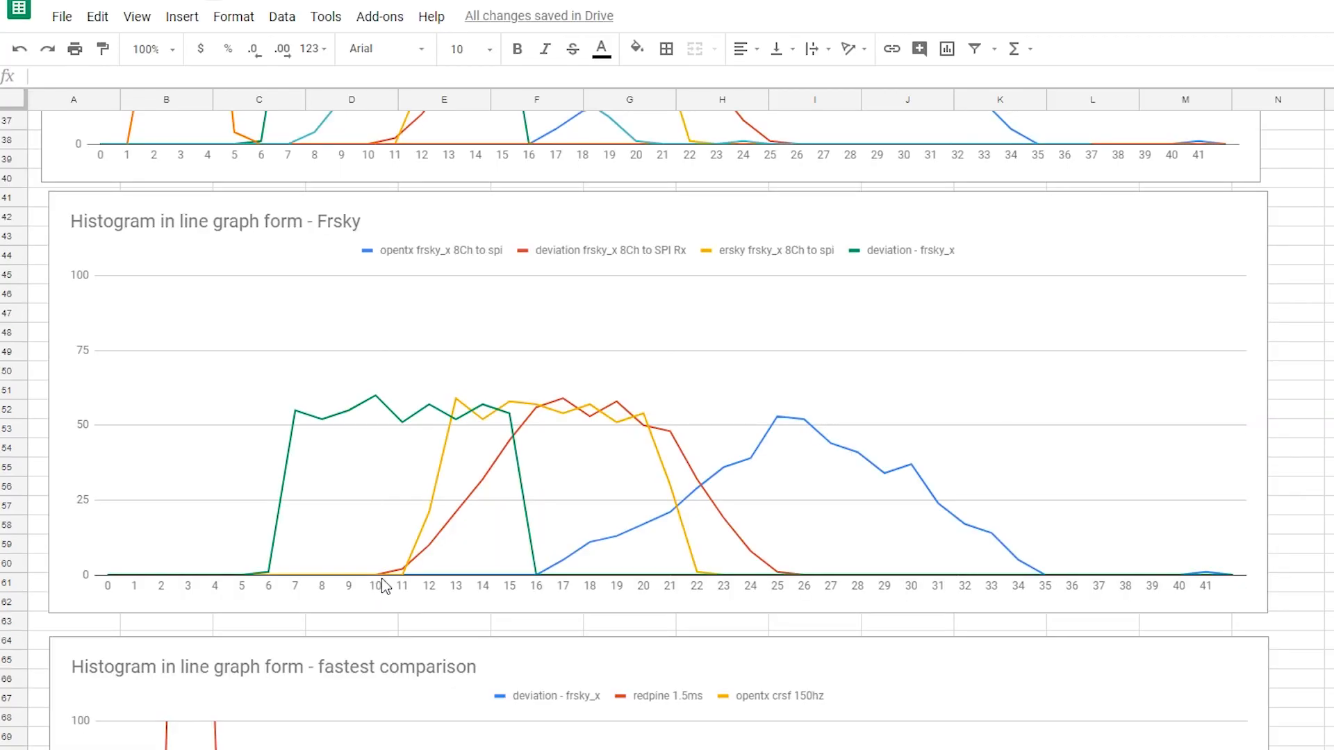
mouse_move(716, 469)
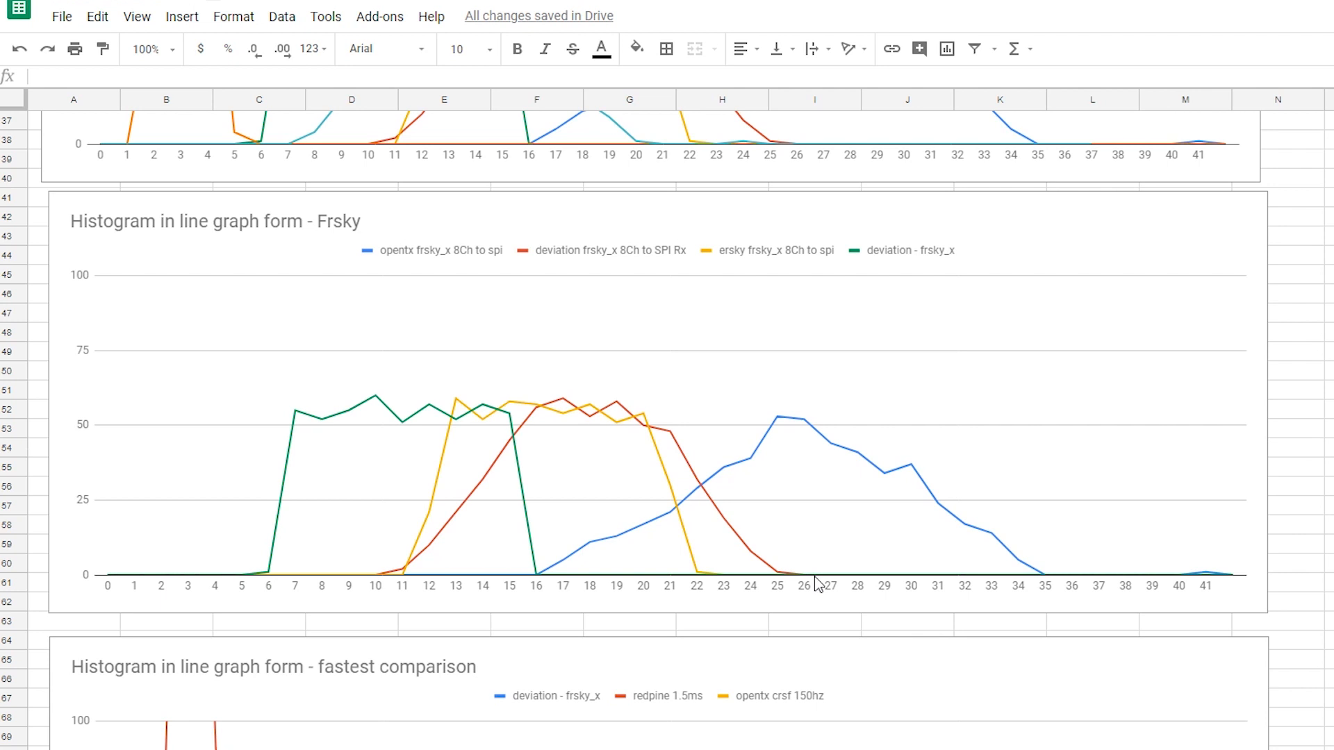
mouse_move(787, 537)
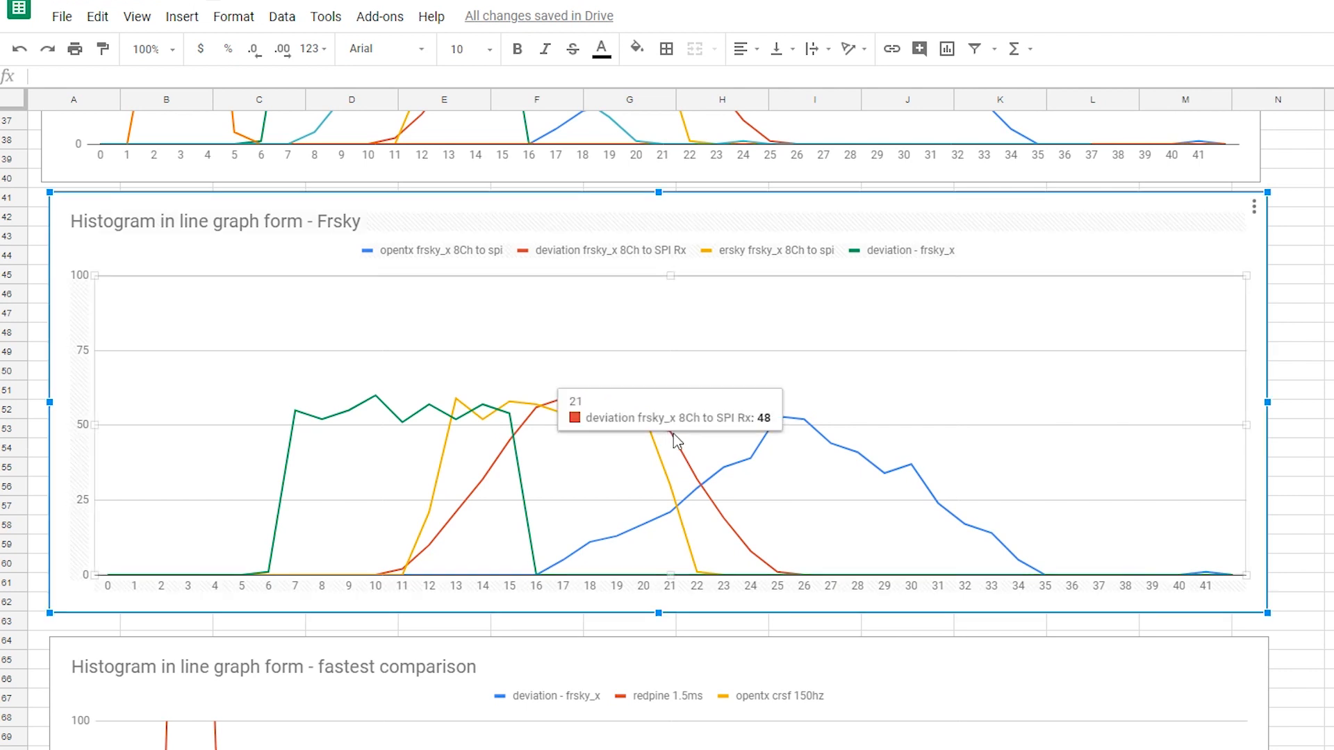
mouse_move(639, 448)
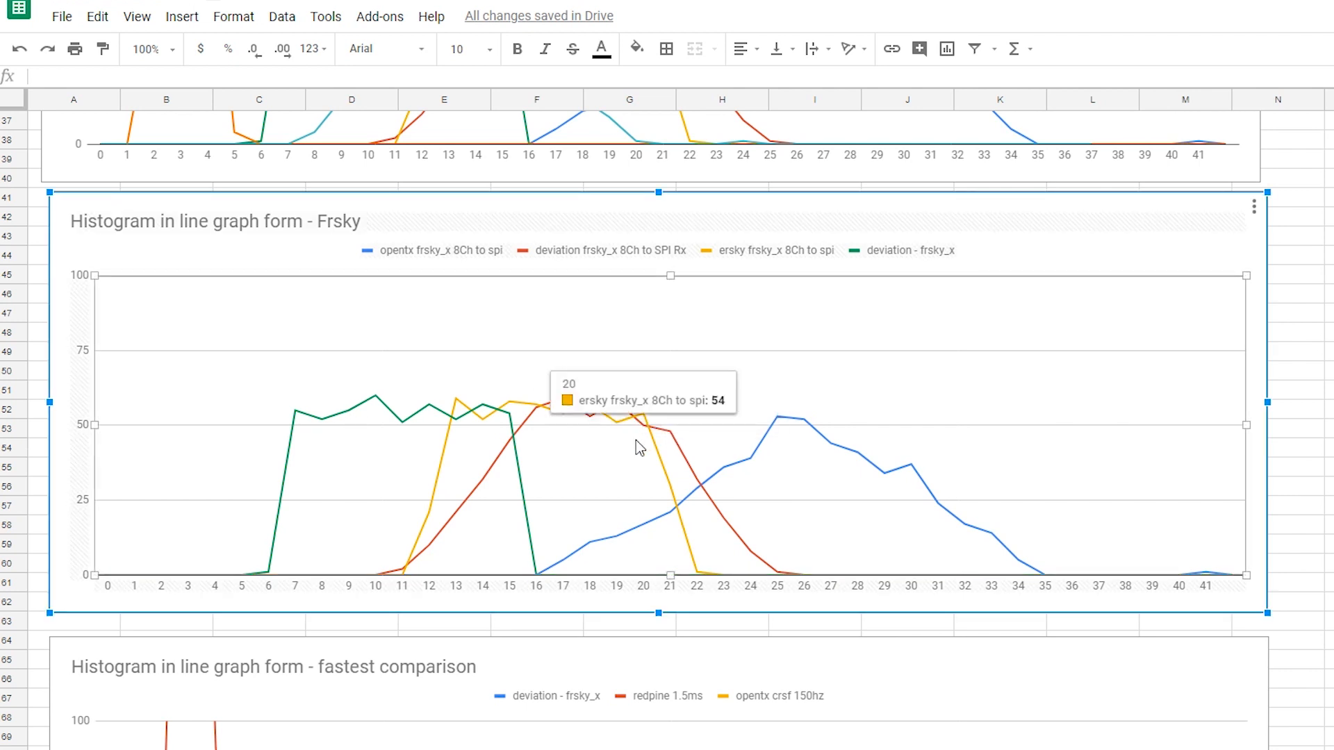
mouse_move(473, 474)
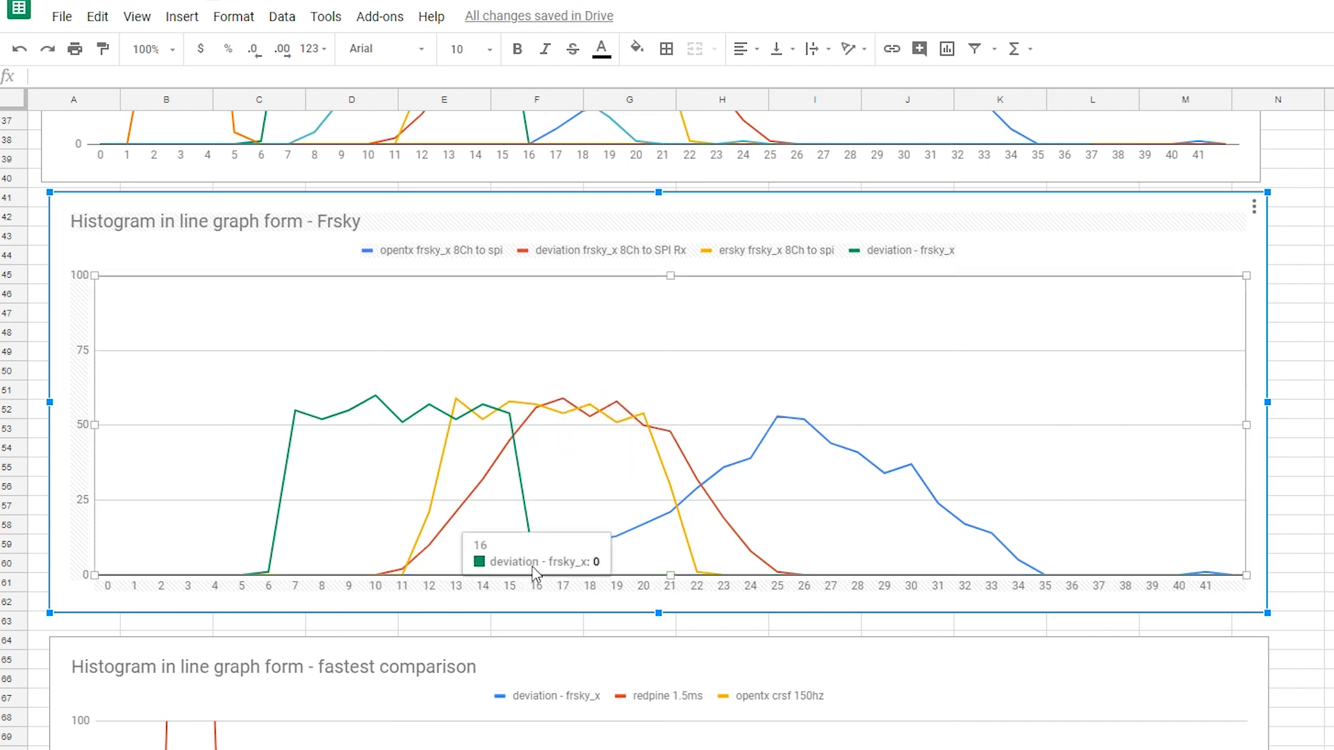
mouse_move(298, 417)
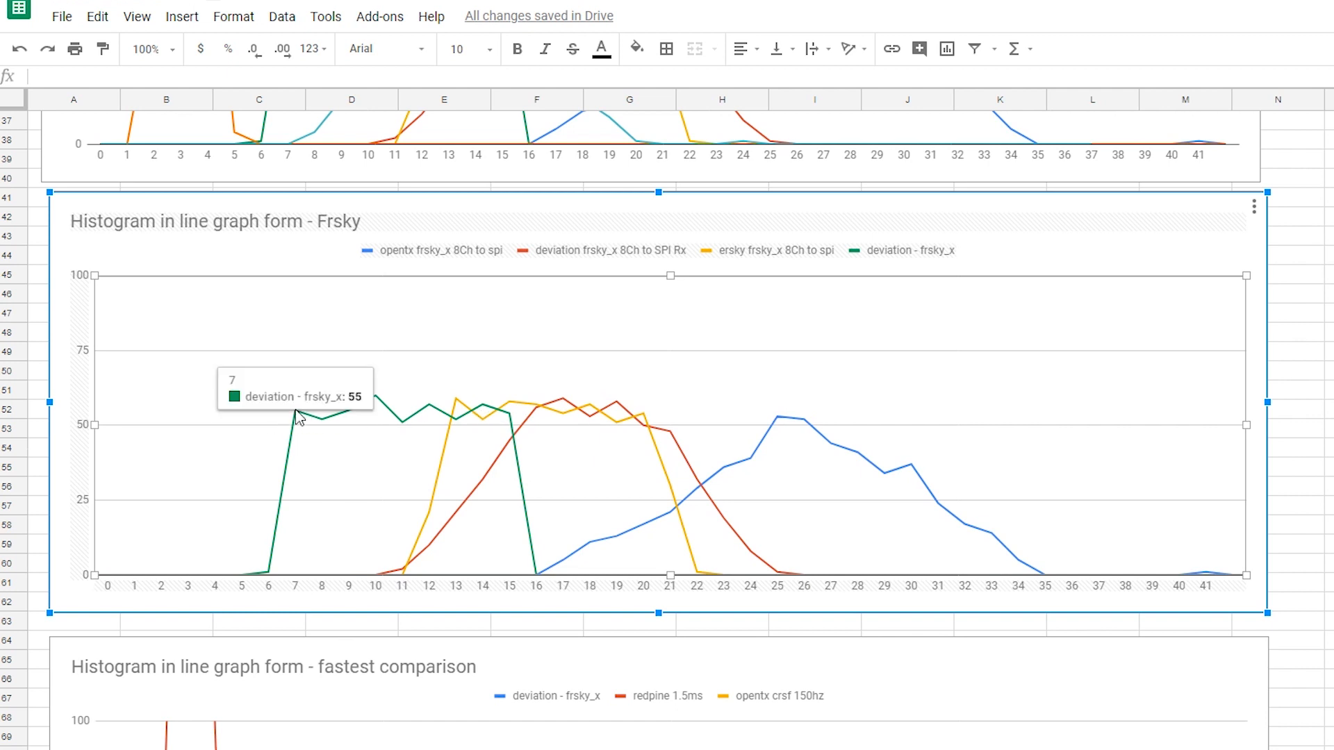
mouse_move(472, 413)
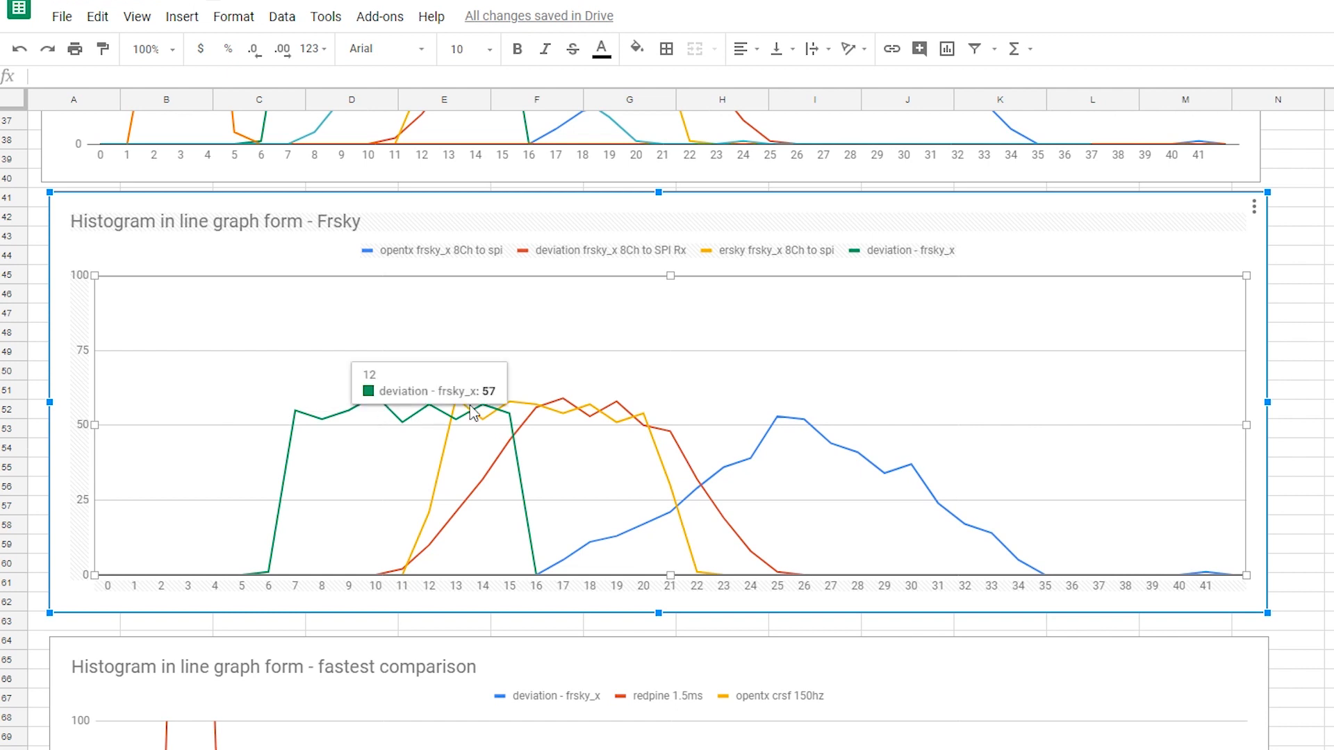
mouse_move(861, 389)
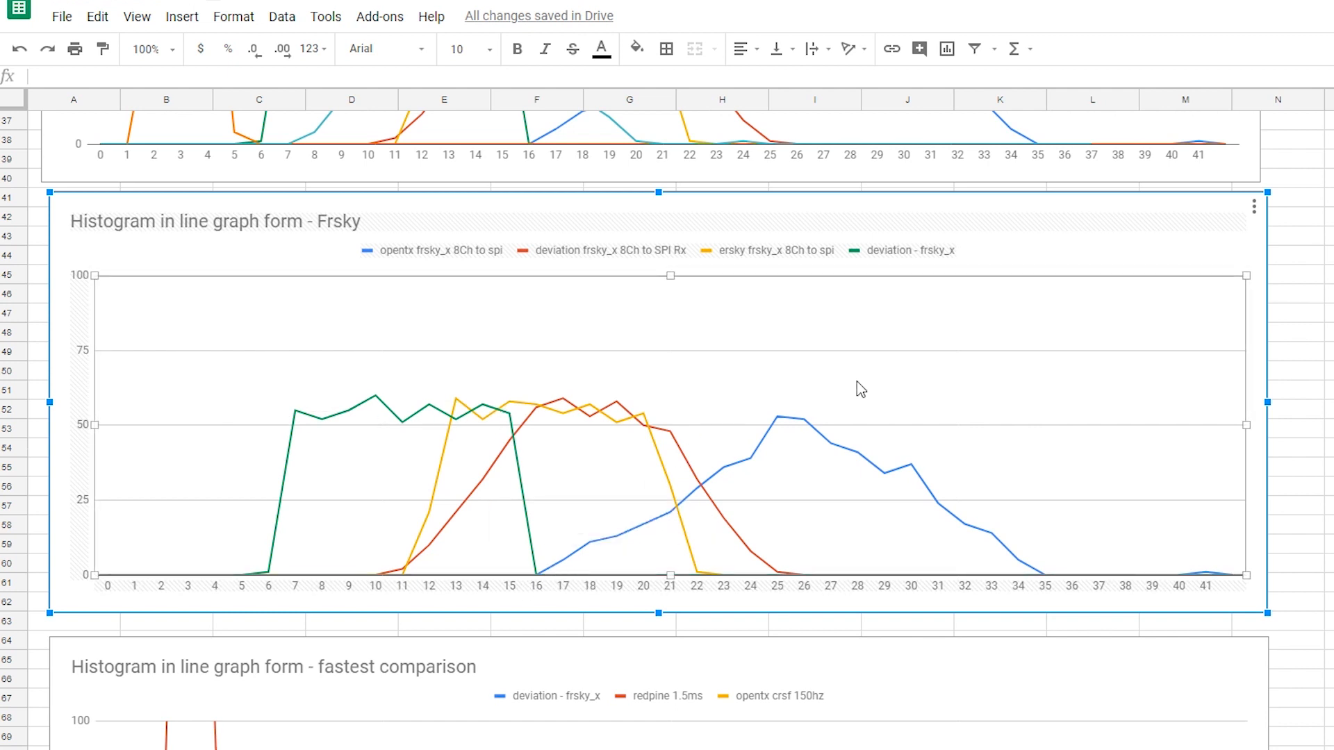
mouse_move(553, 603)
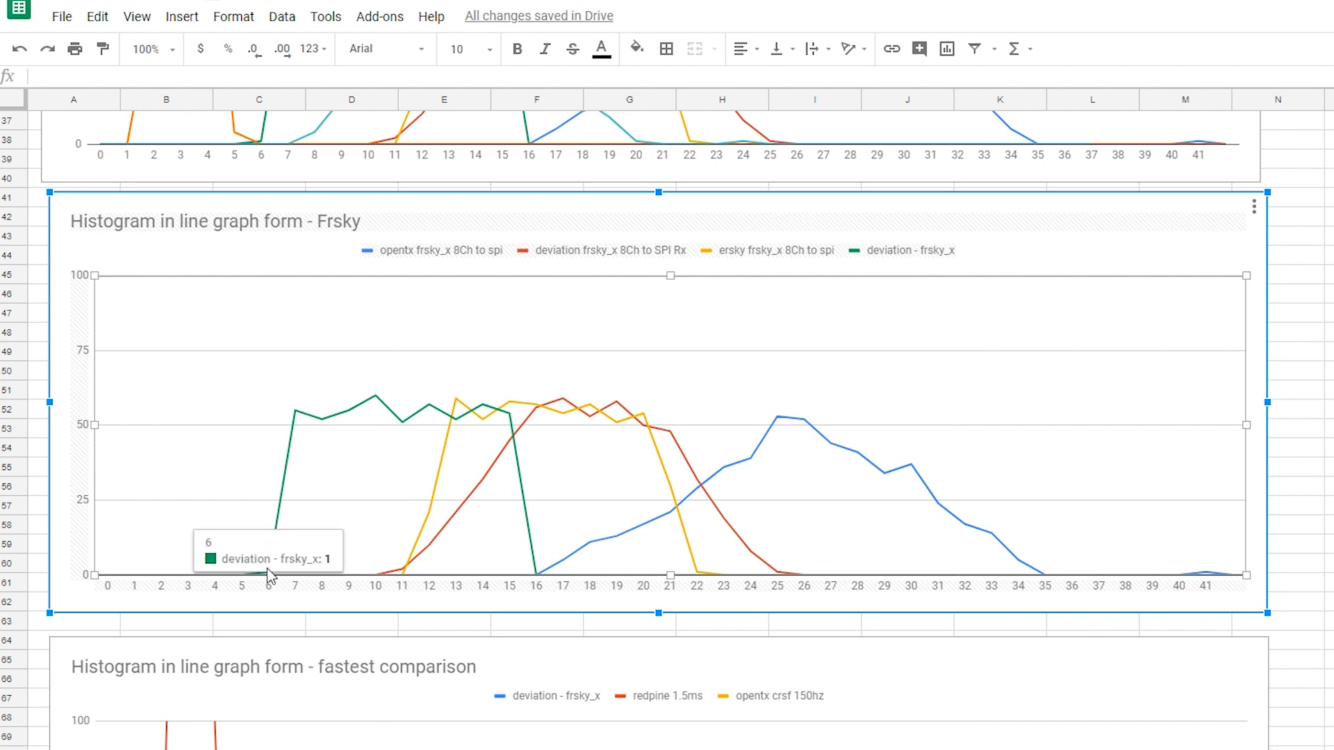
mouse_move(220, 558)
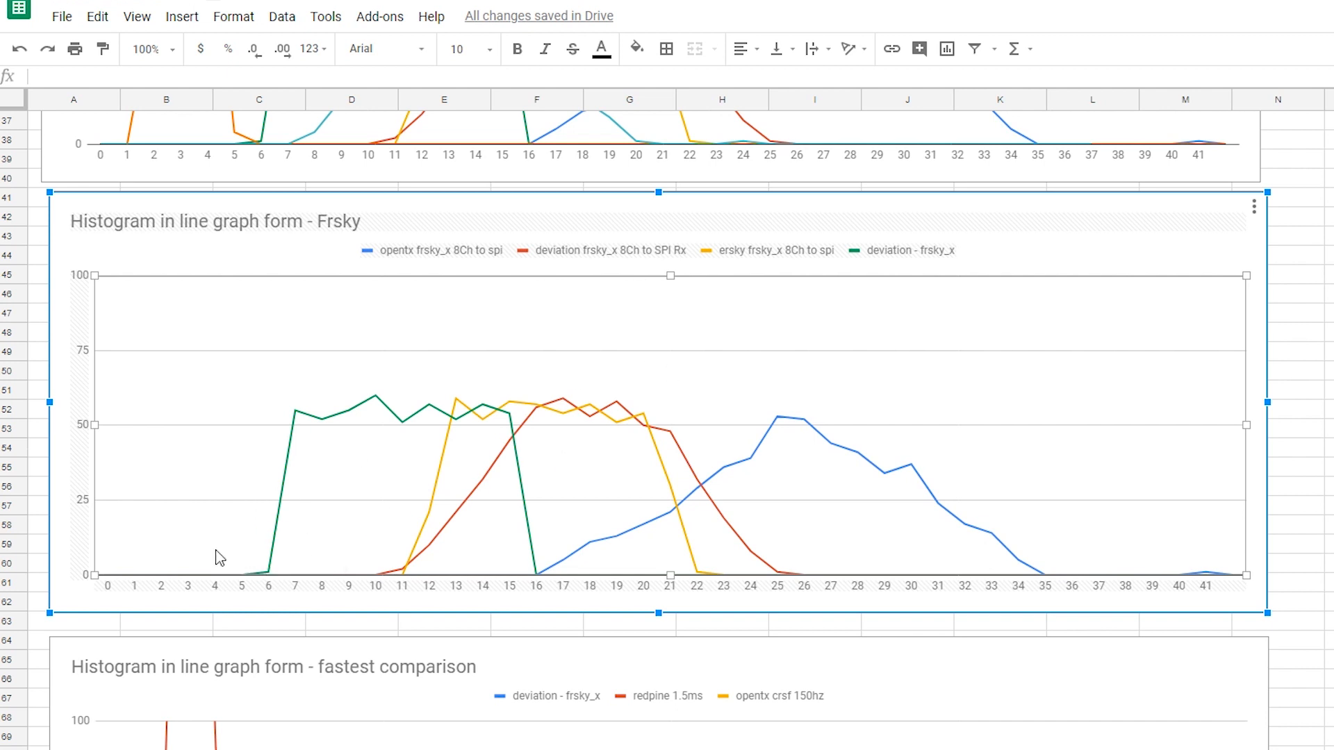
mouse_move(460, 425)
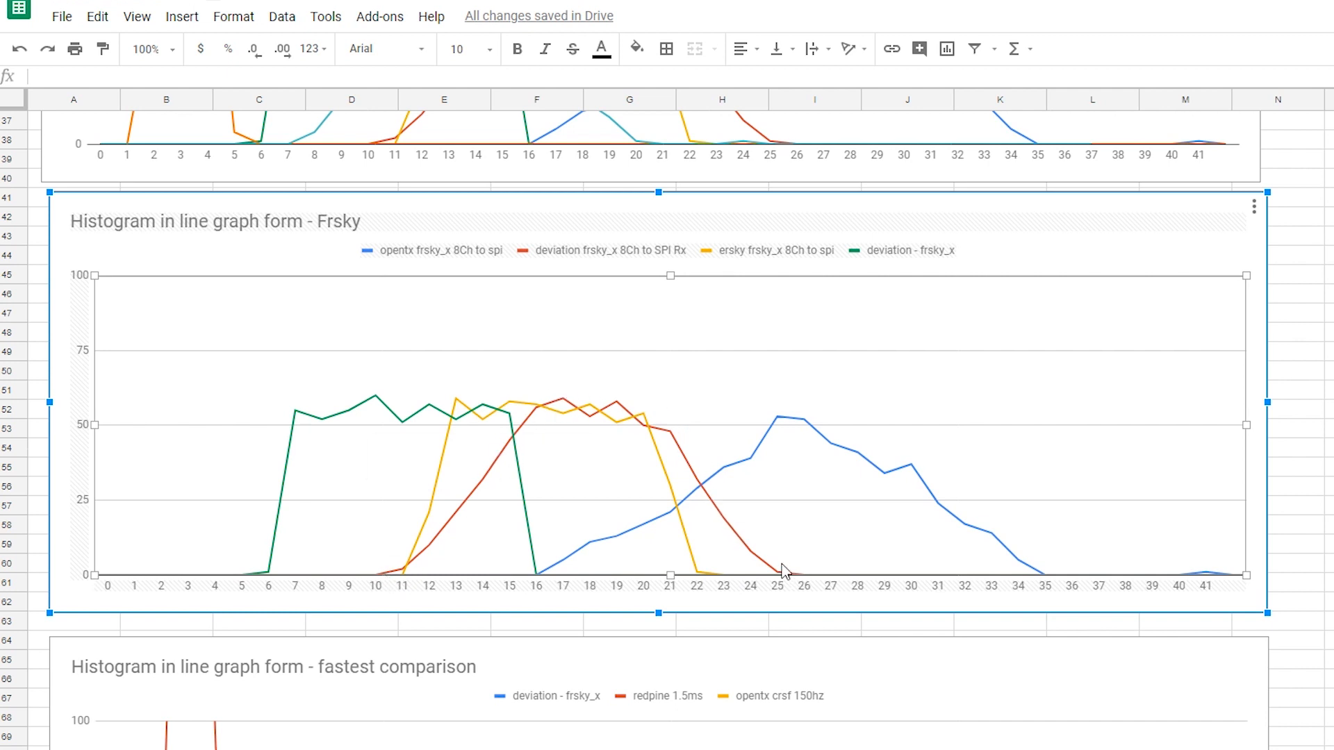
mouse_move(671, 443)
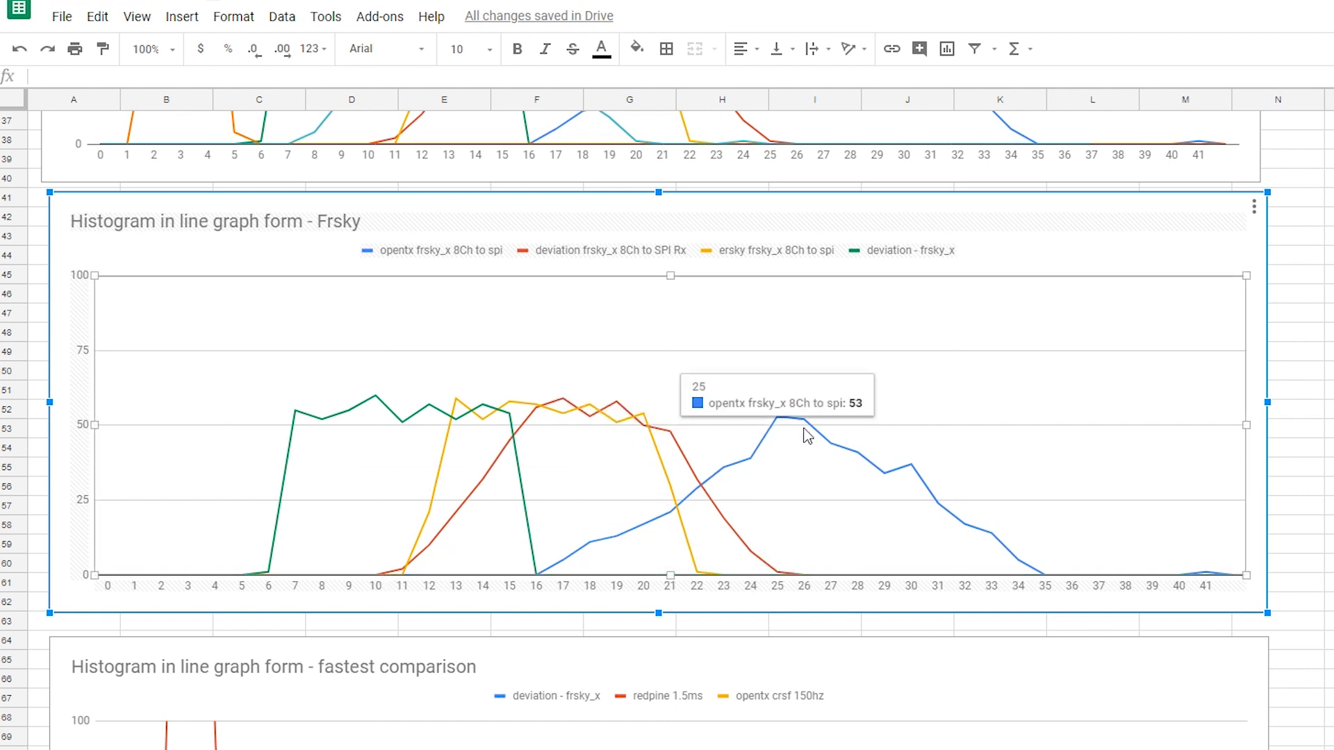
mouse_move(576, 569)
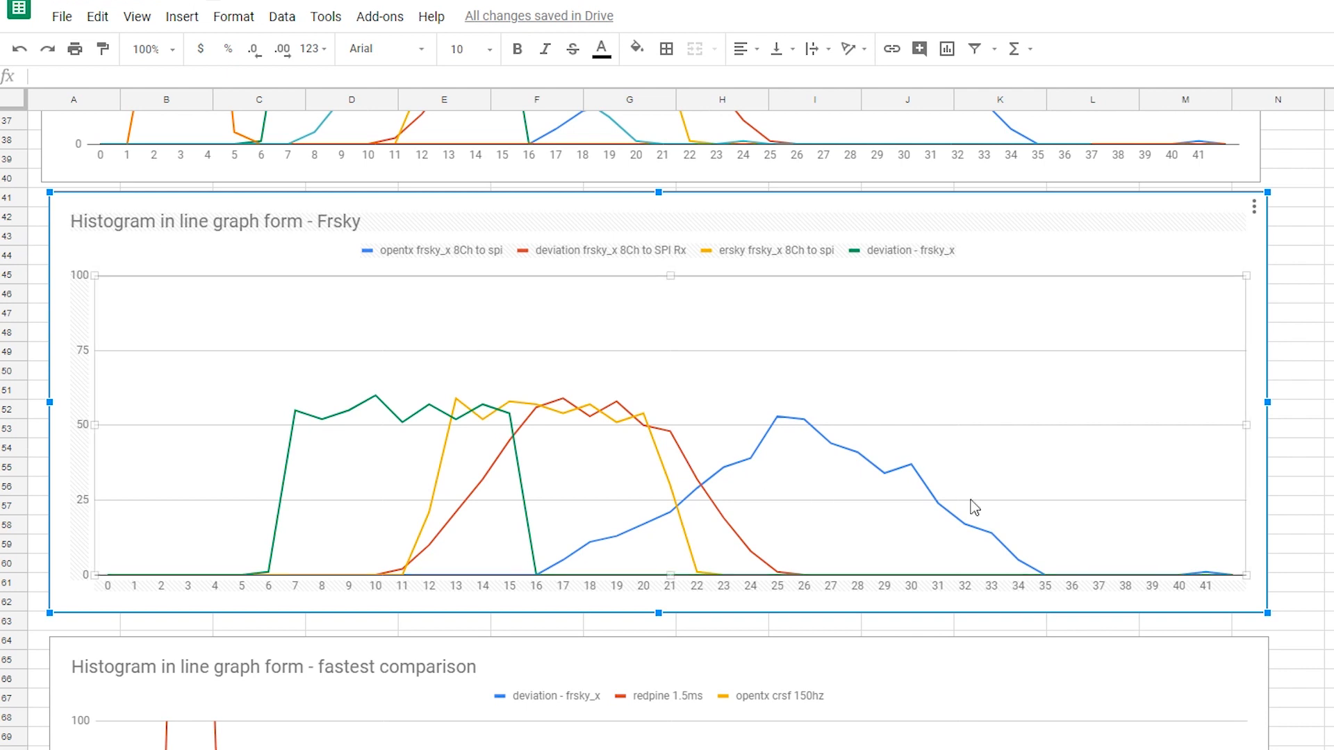
mouse_move(760, 479)
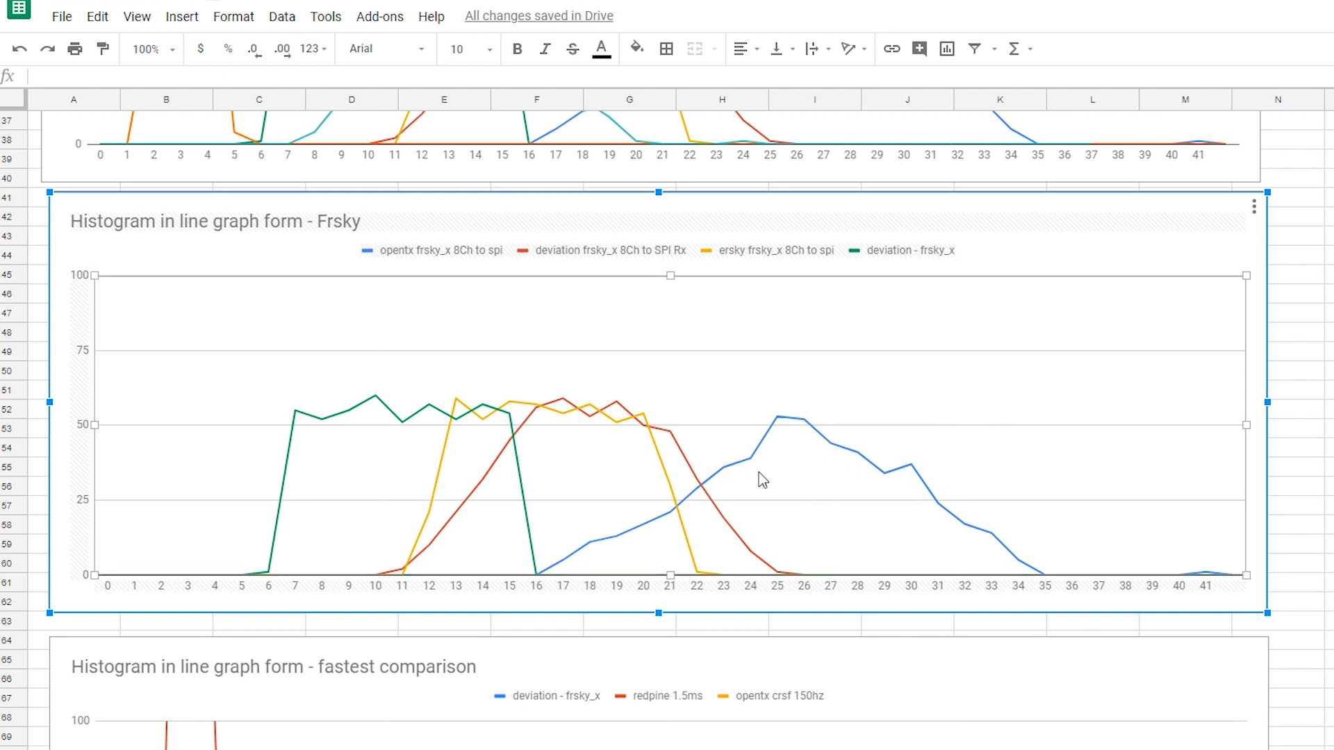
mouse_move(541, 579)
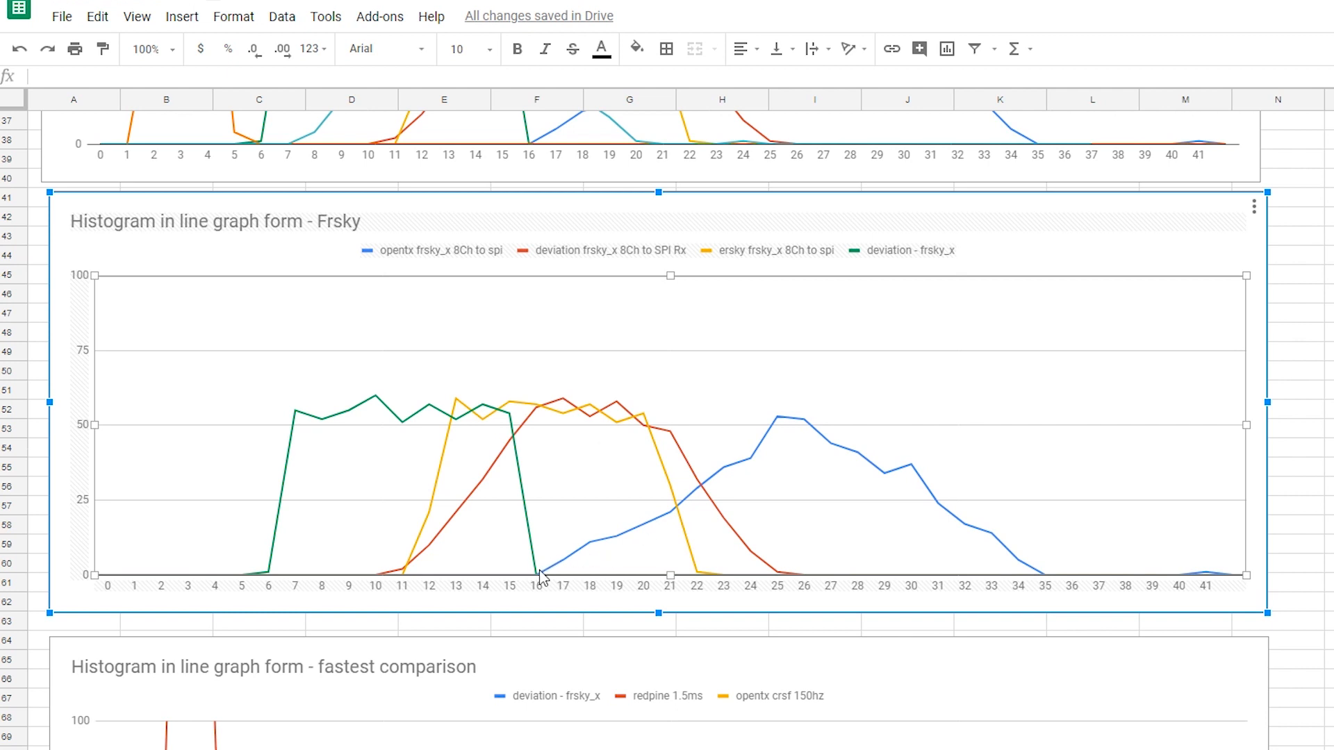
mouse_move(804, 425)
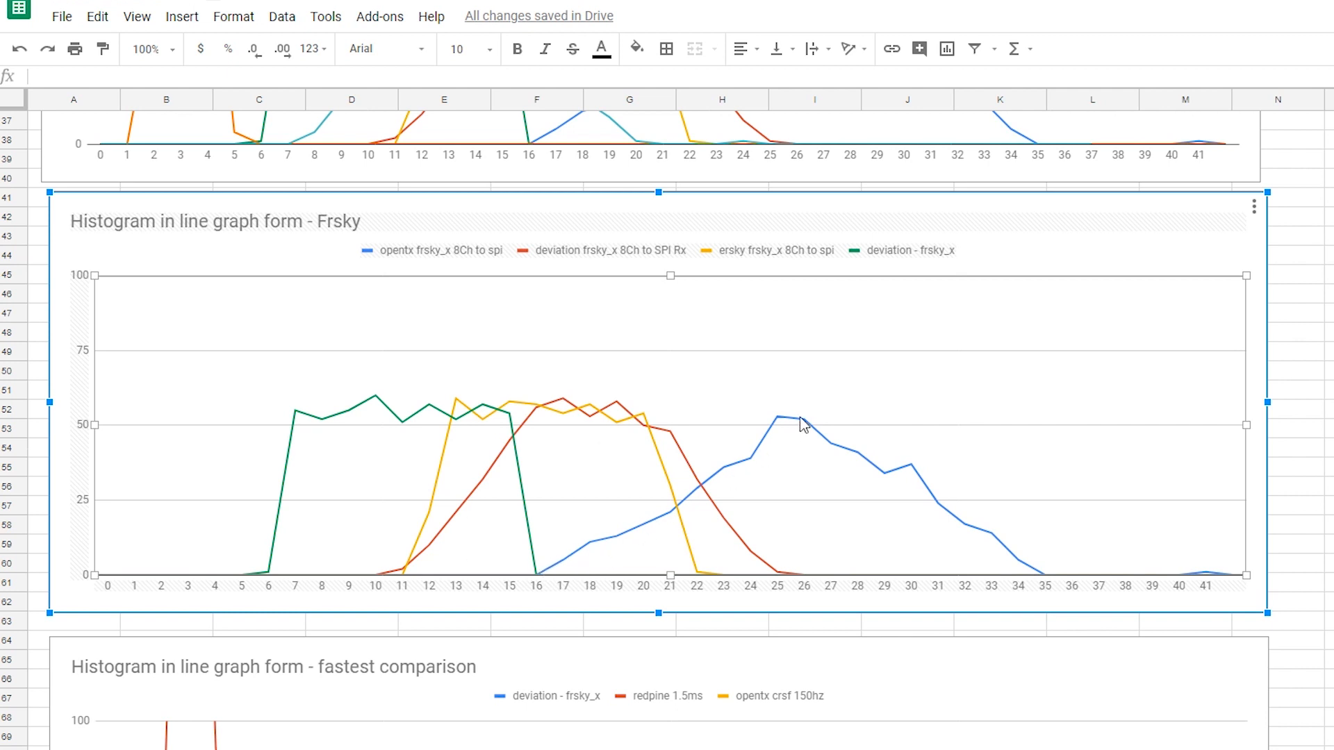
mouse_move(747, 544)
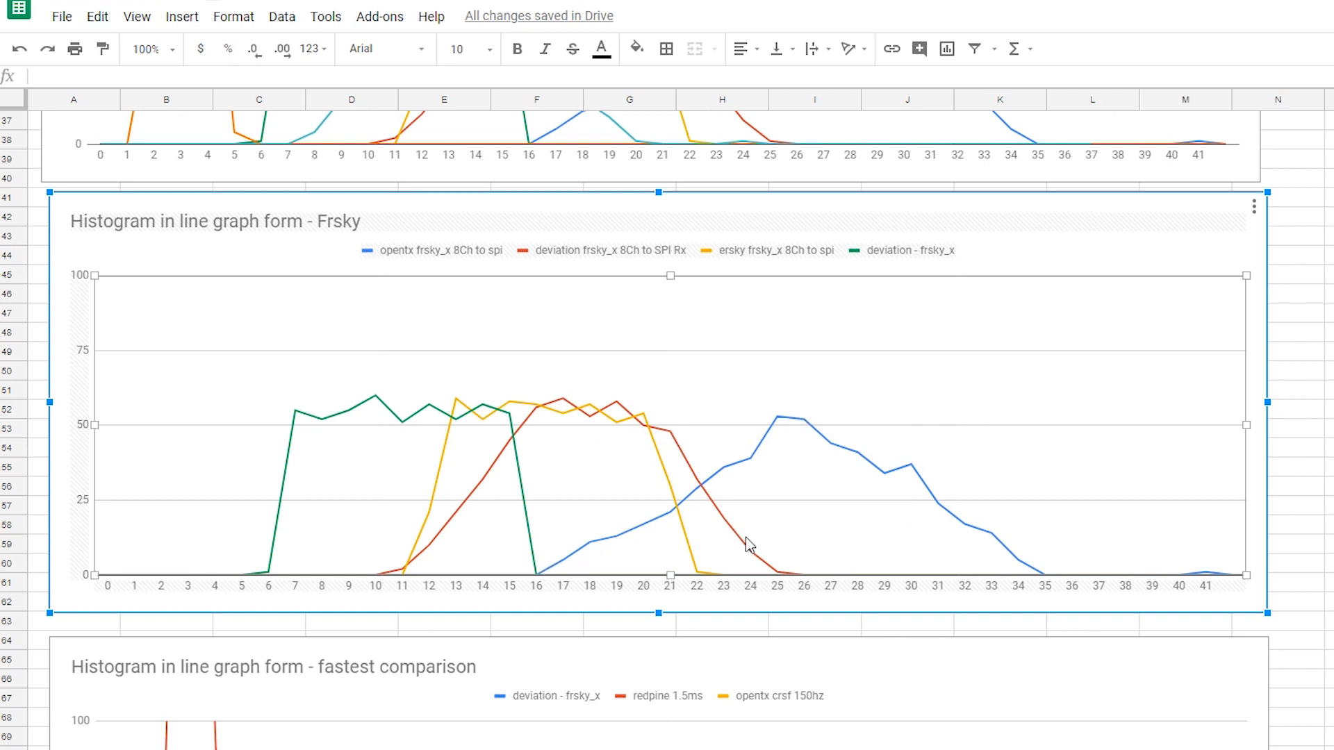
mouse_move(416, 558)
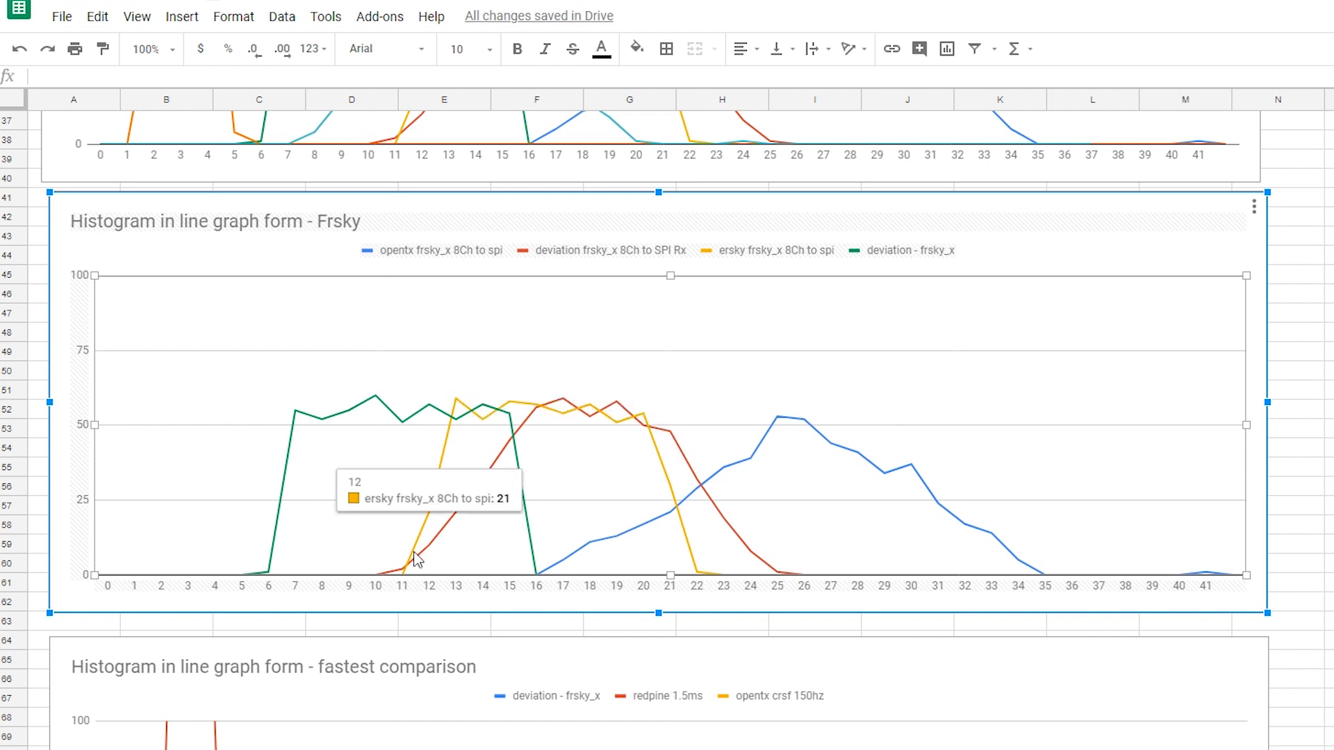
mouse_move(596, 397)
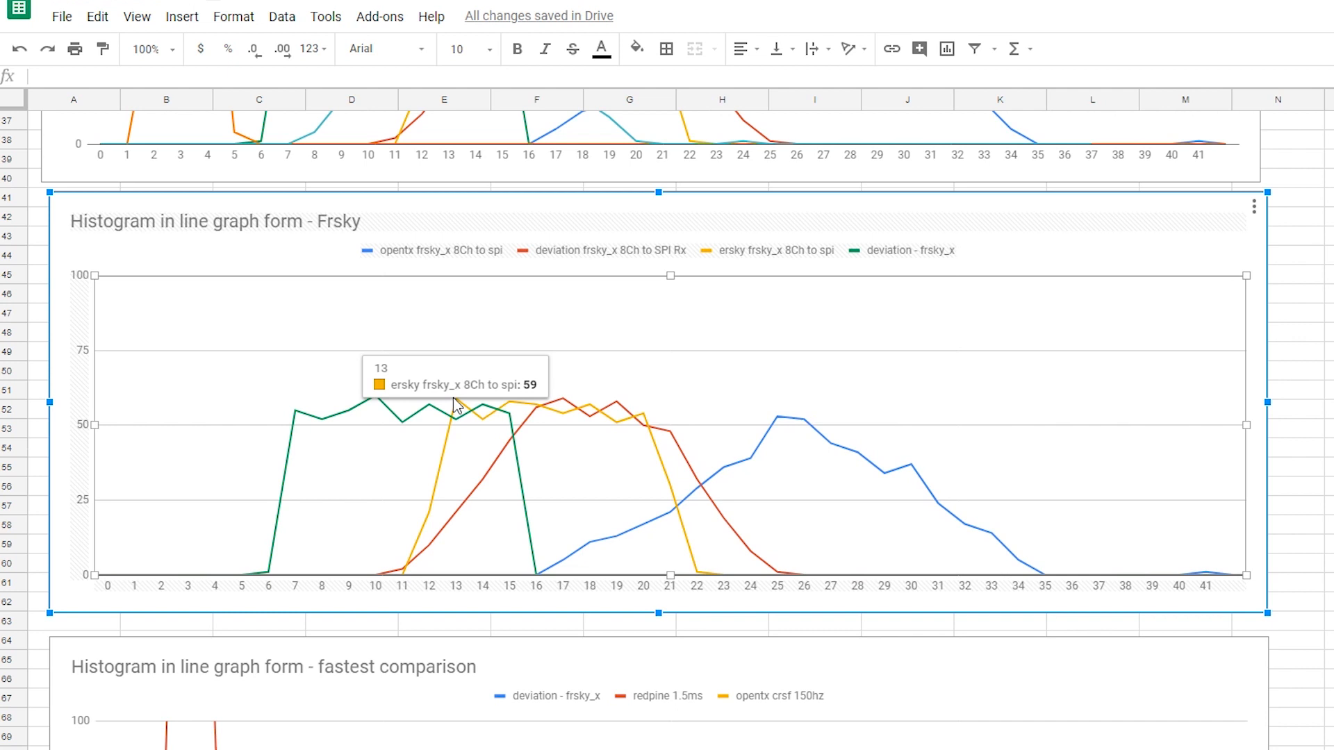
mouse_move(296, 427)
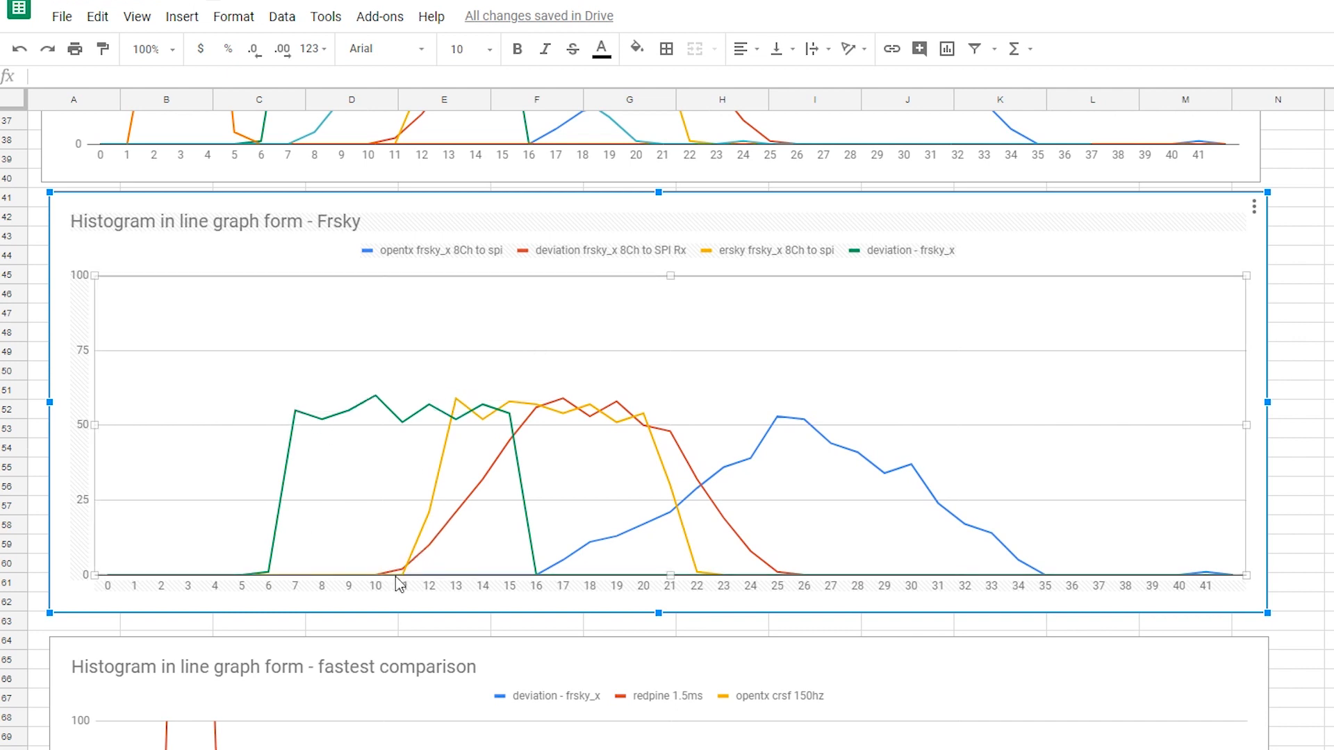
mouse_move(283, 536)
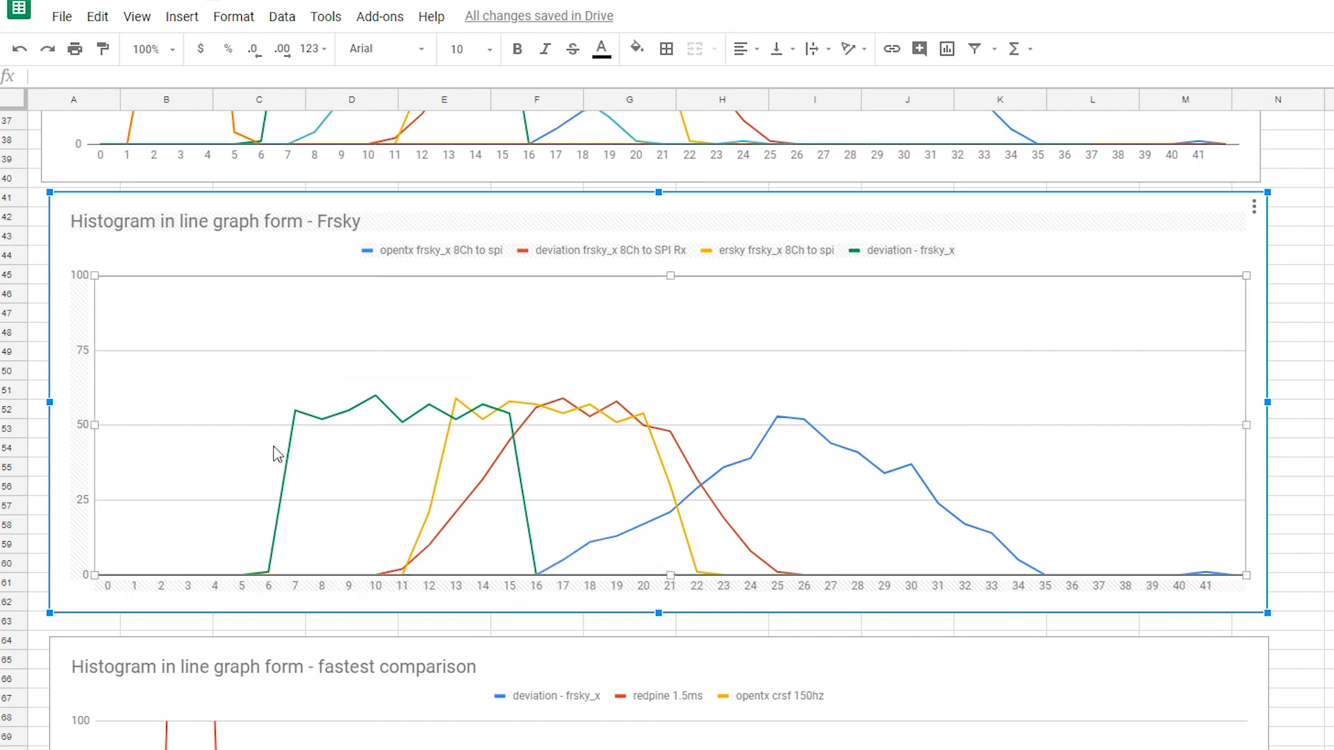
mouse_move(298, 417)
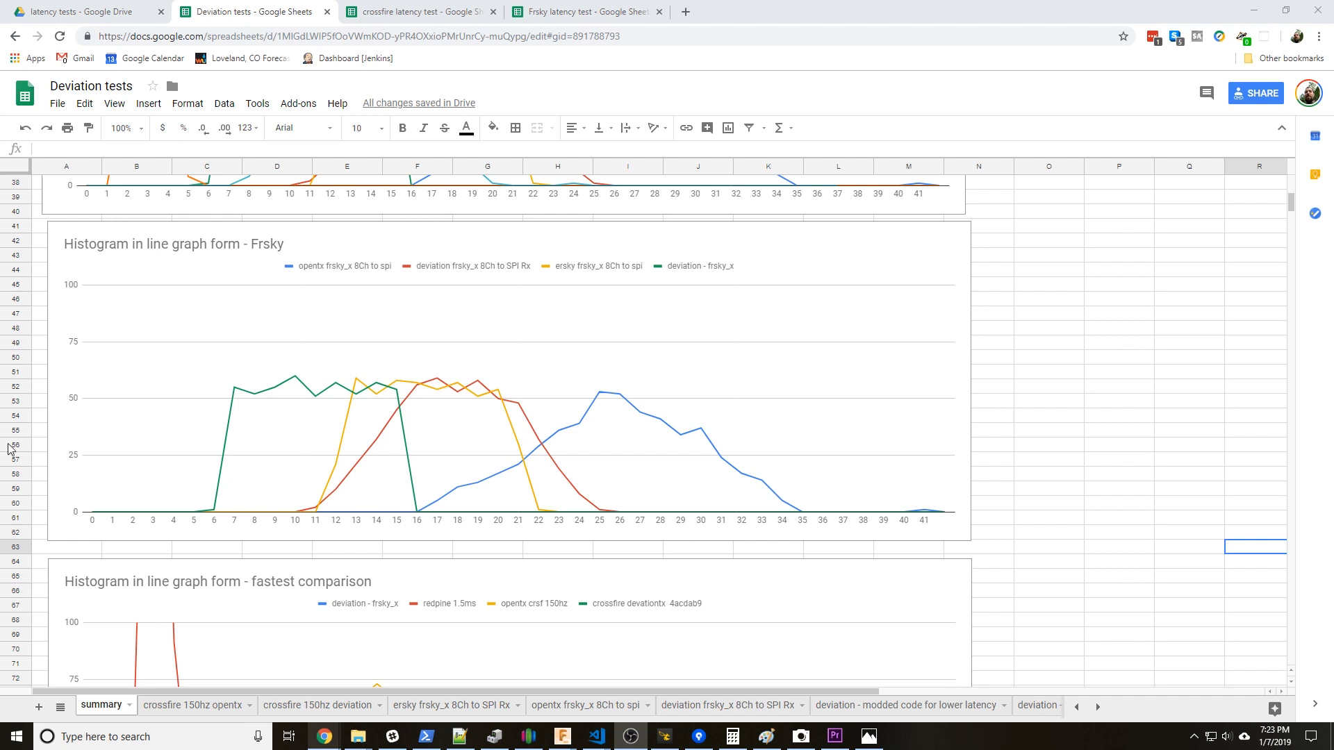
mouse_move(356, 333)
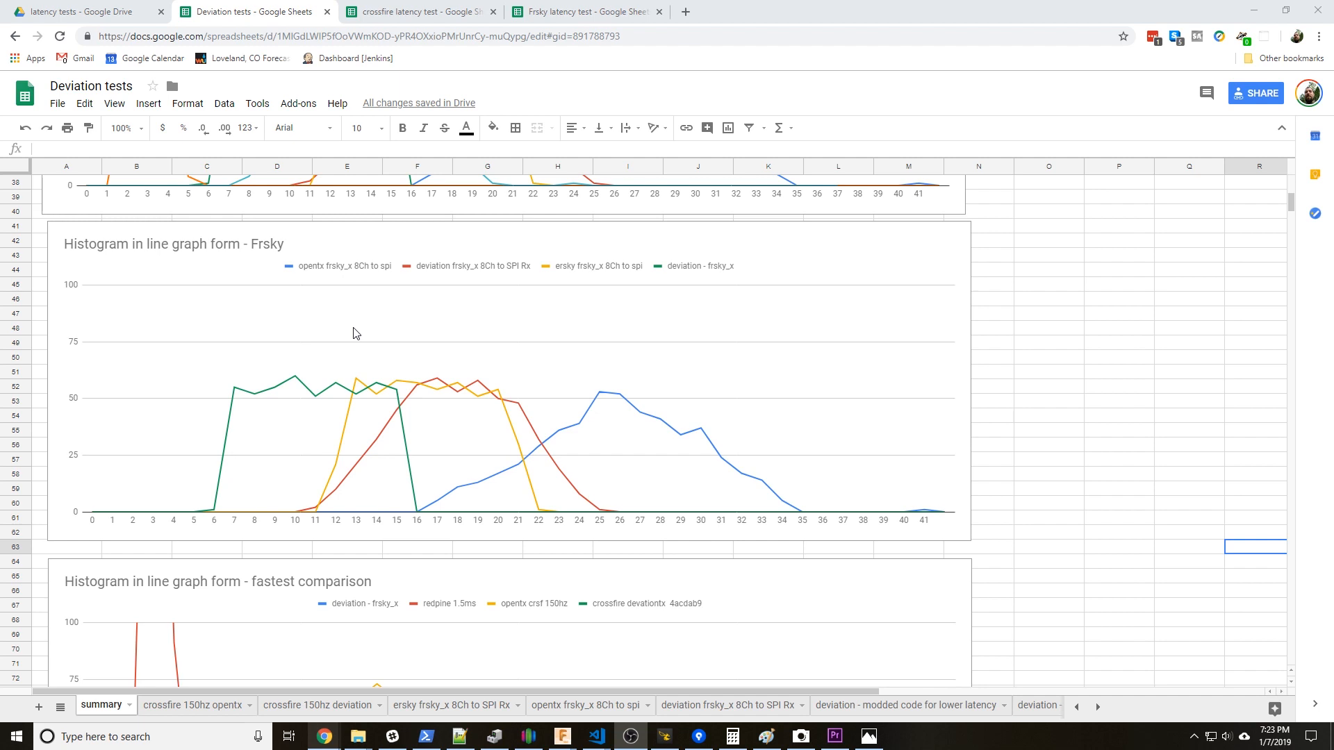
mouse_move(230, 391)
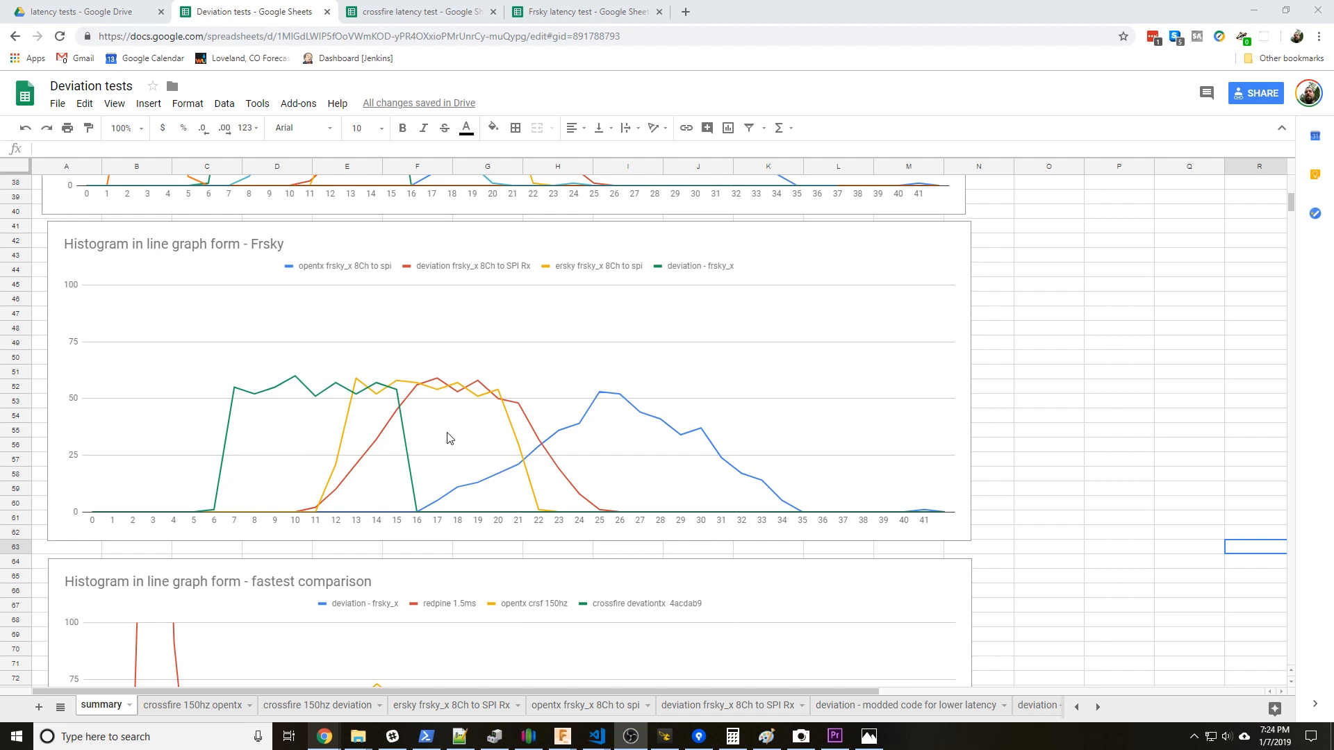
mouse_move(448, 424)
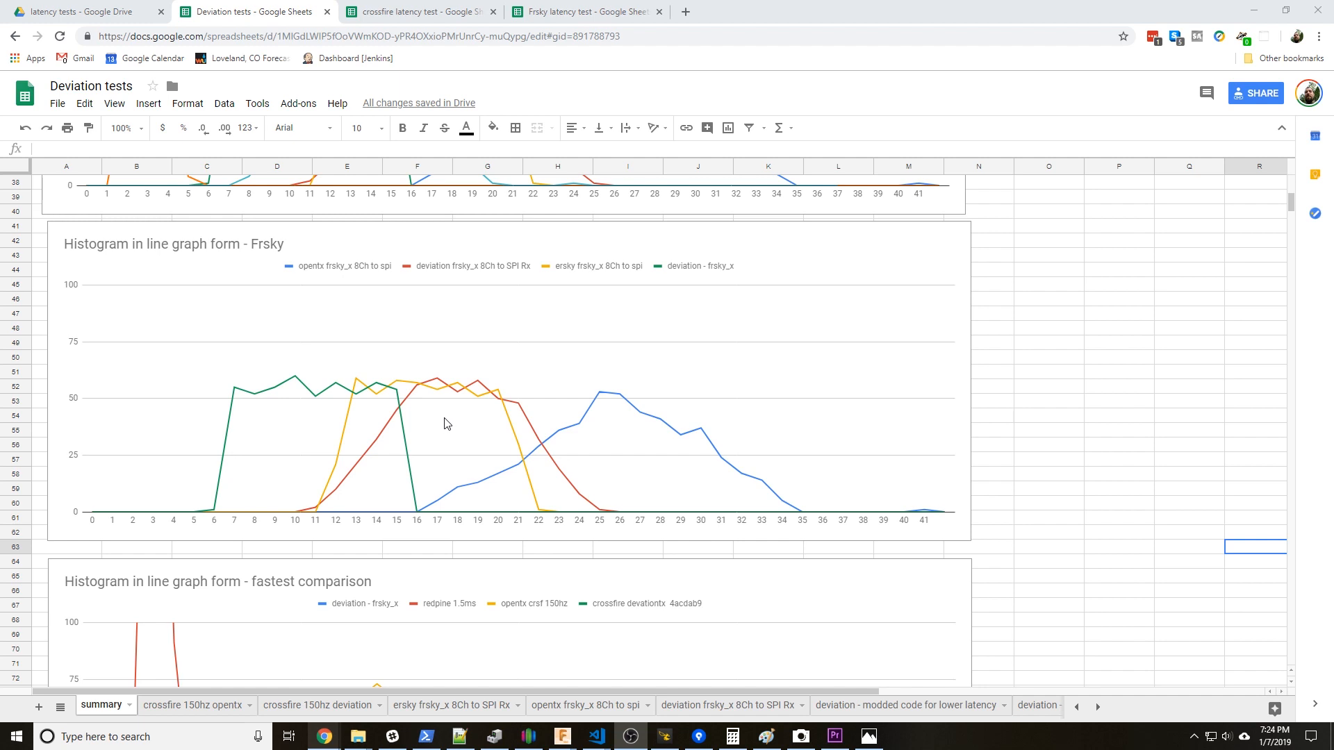